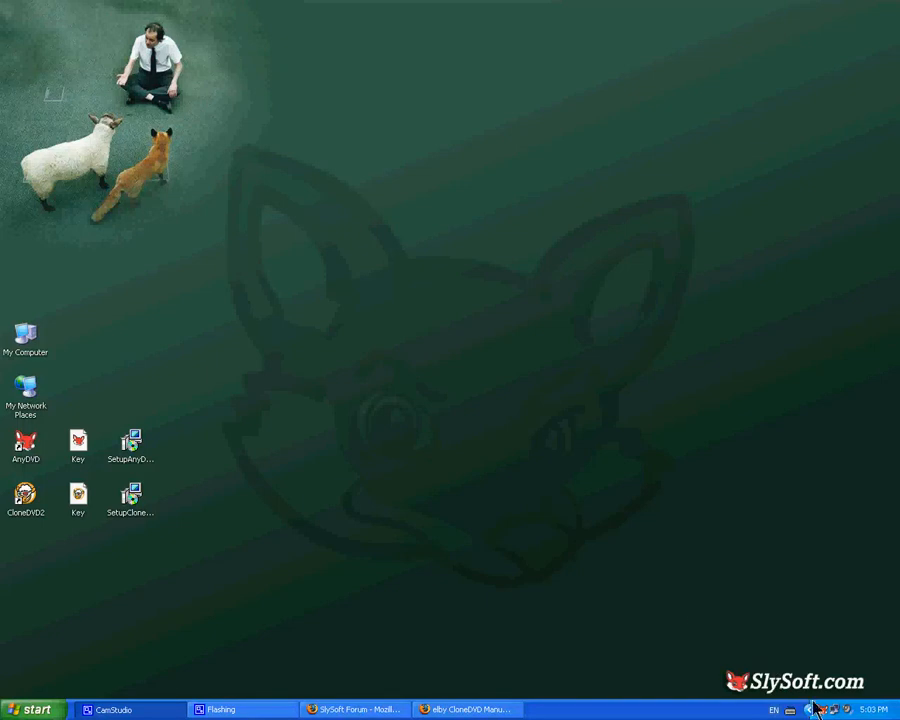
mouse_move(822, 710)
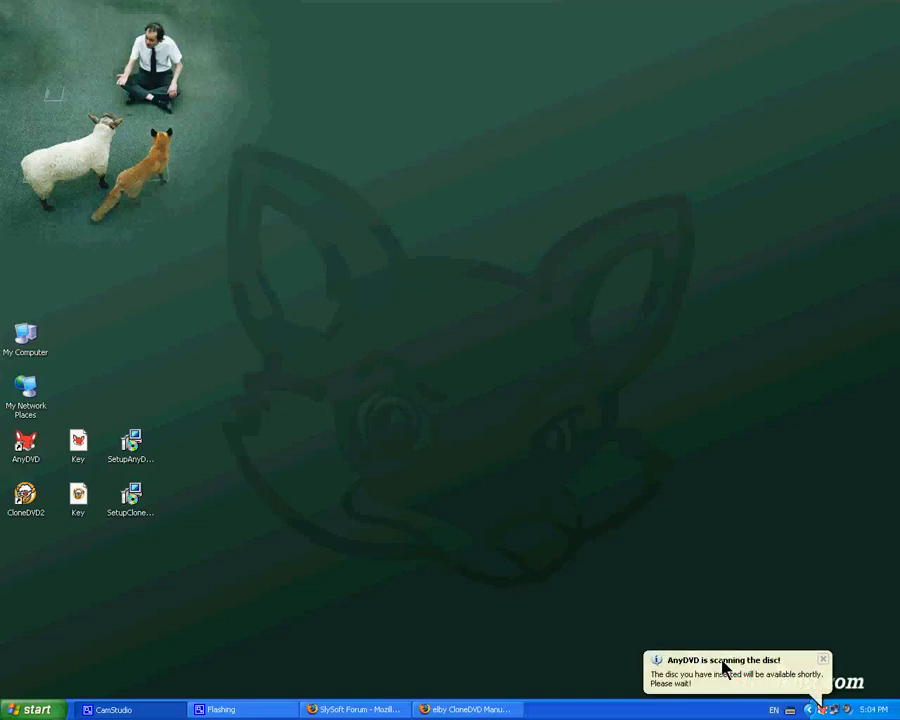
mouse_move(736, 670)
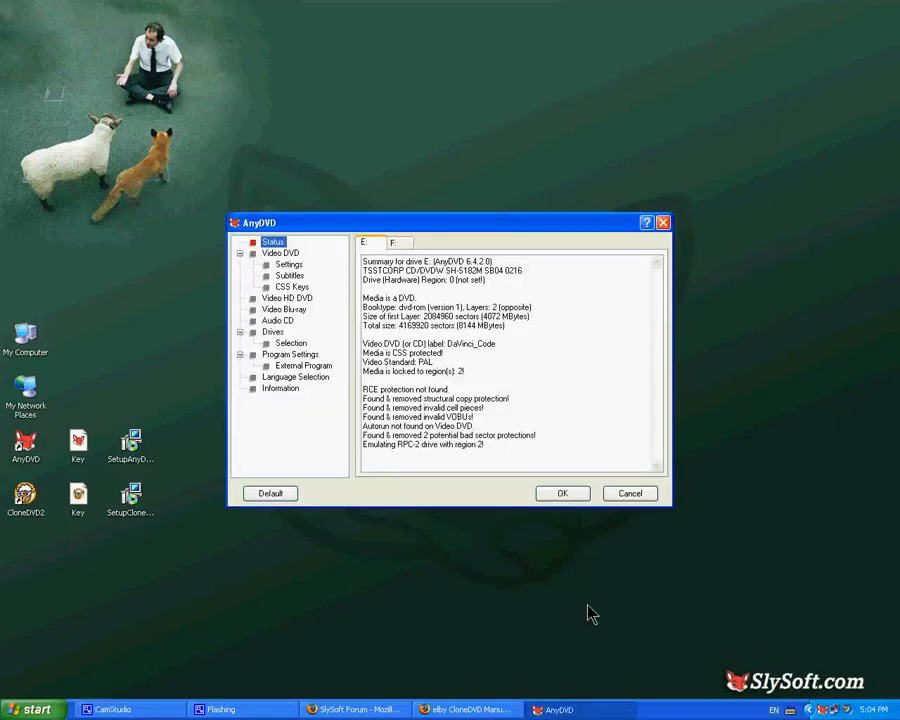
mouse_move(410, 290)
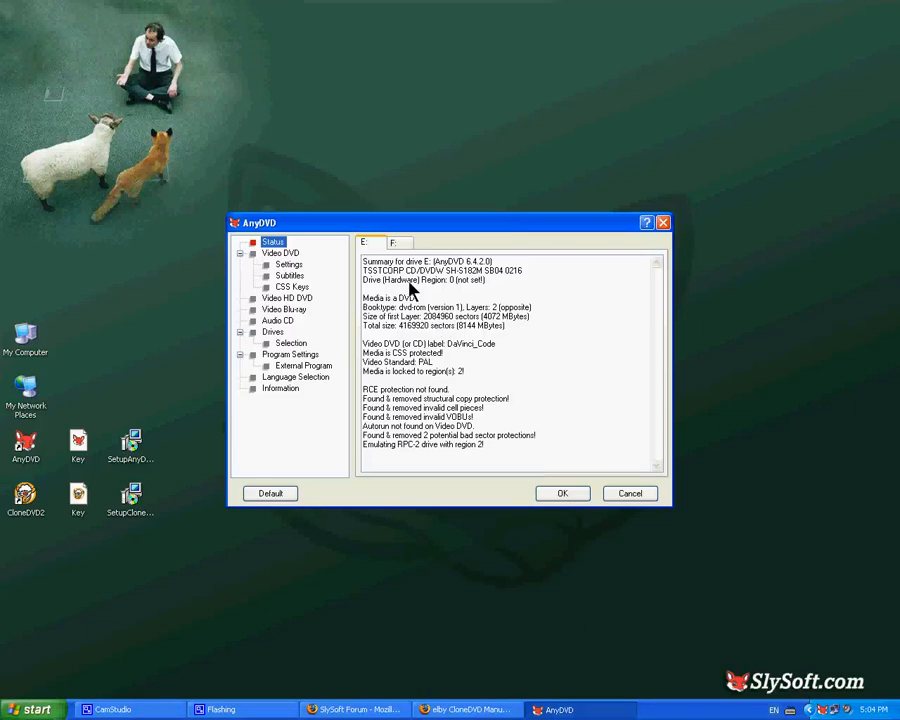
mouse_move(388, 356)
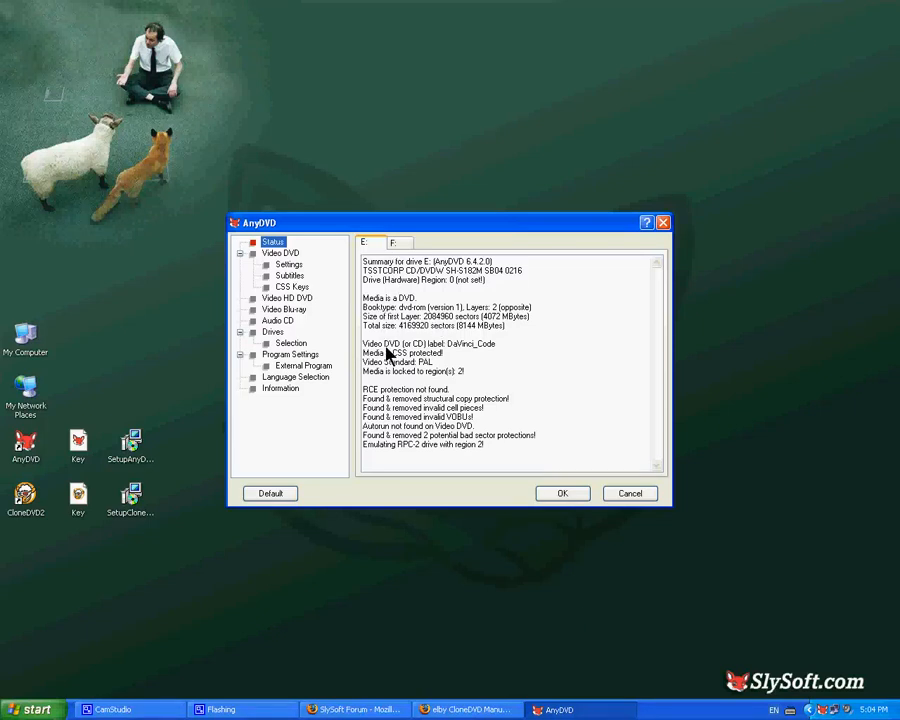
mouse_move(404, 420)
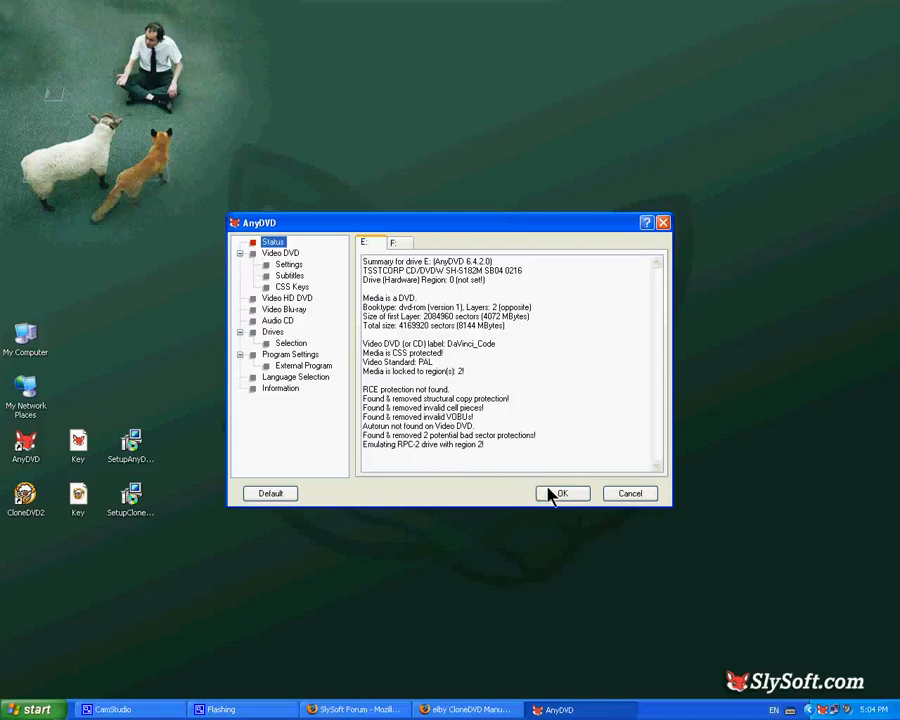
Dismiss the AnyDVD status summary for the Da Vinci Code disc in drive E:.
click(562, 492)
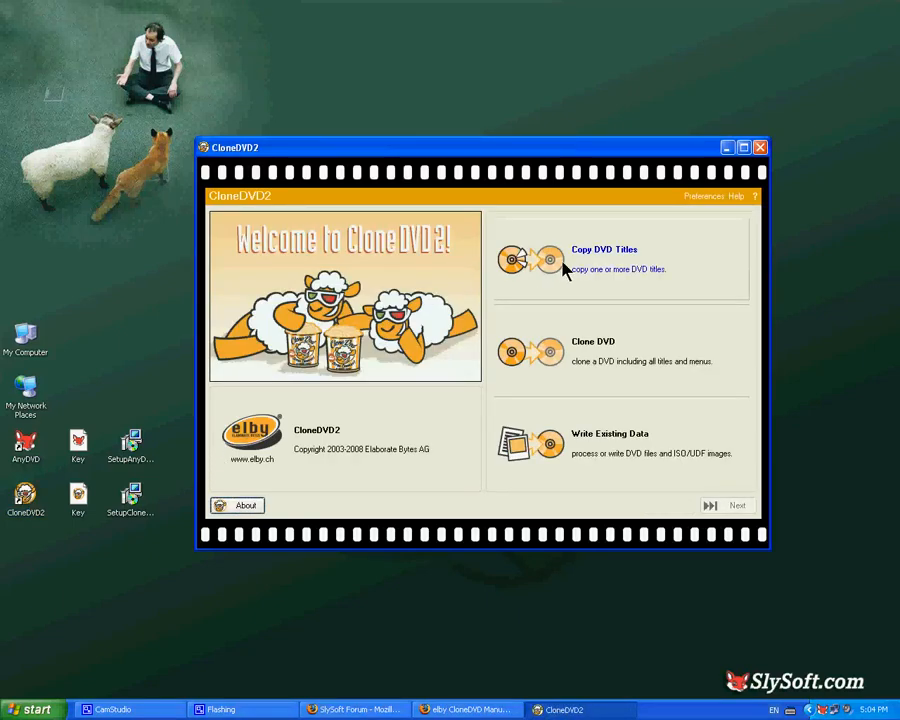
mouse_move(630, 296)
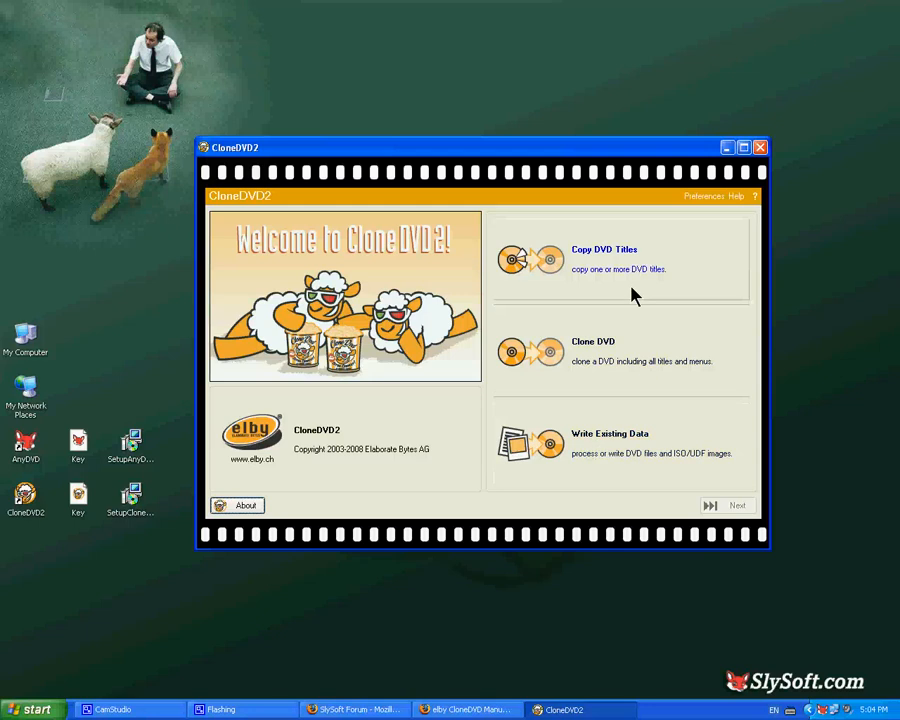
mouse_move(624, 258)
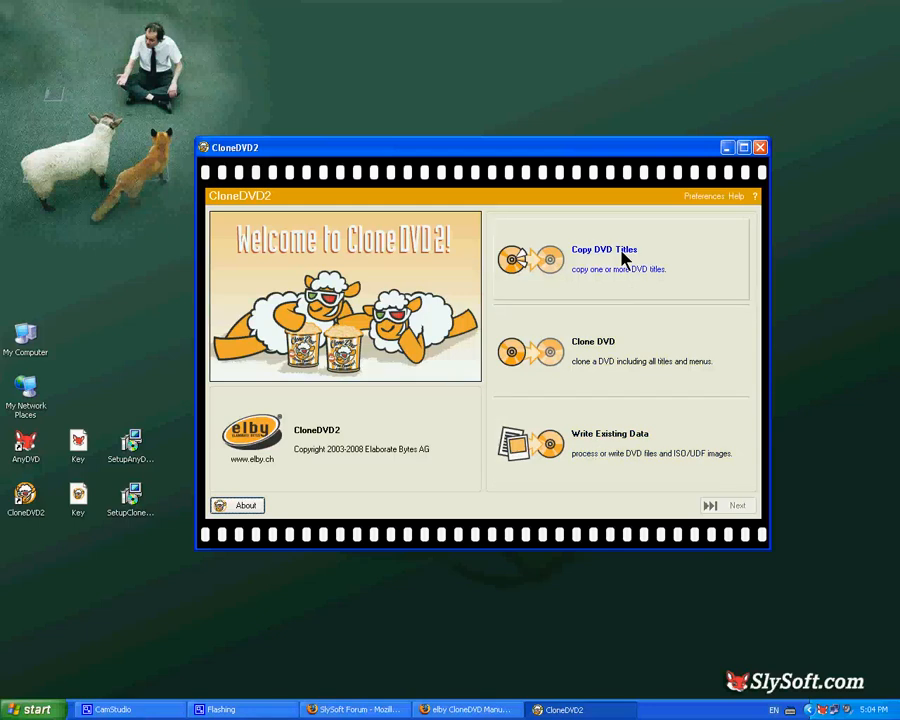
mouse_move(616, 308)
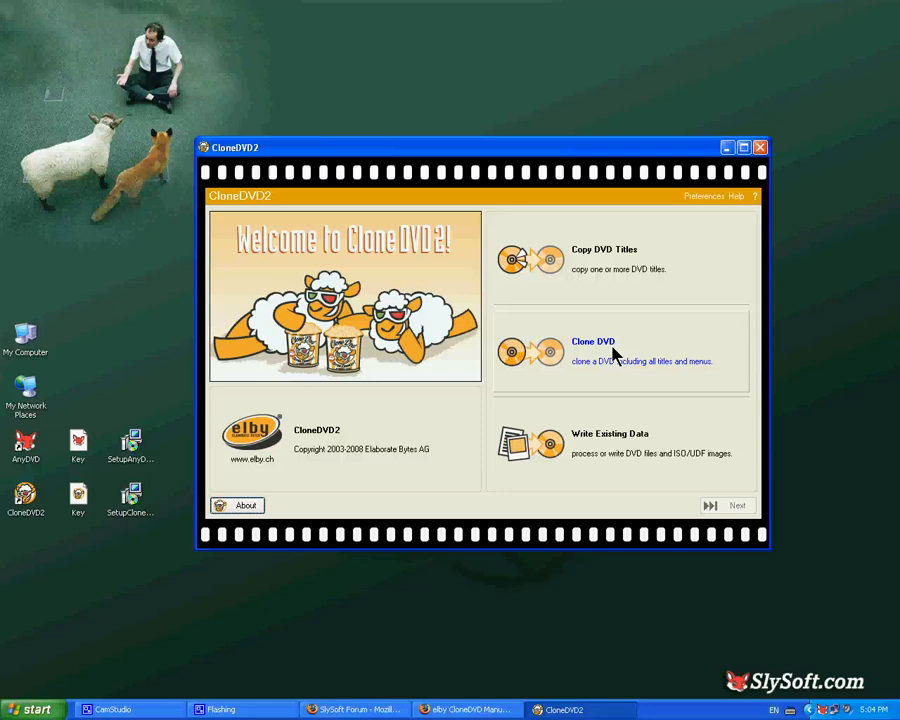
mouse_move(616, 444)
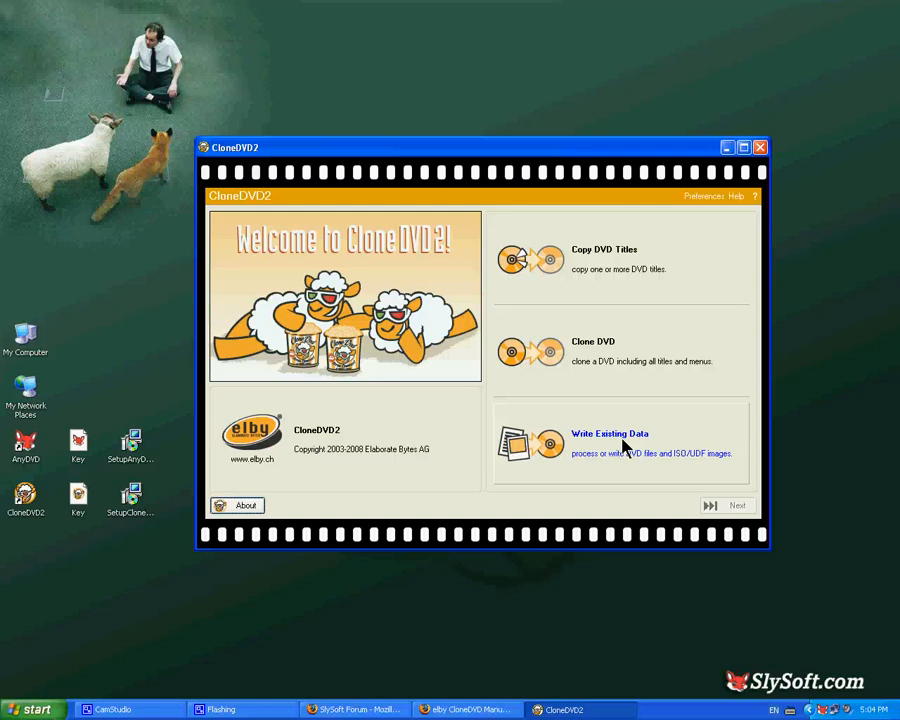
mouse_move(620, 308)
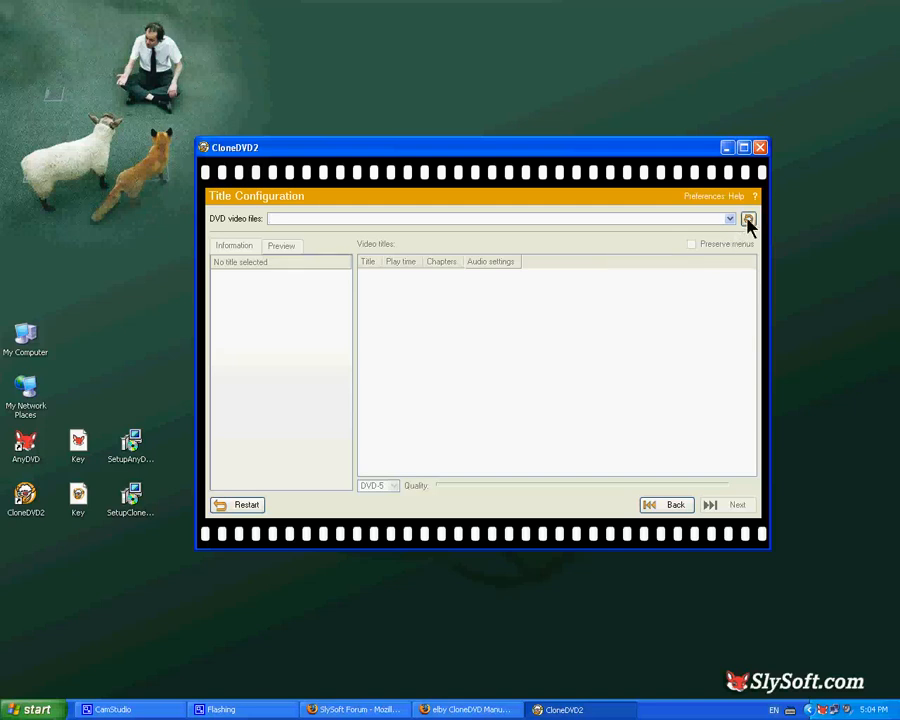
Load E:\VIDEO_TS as the DVD video files source so the disc's titles are listed.
click(748, 218)
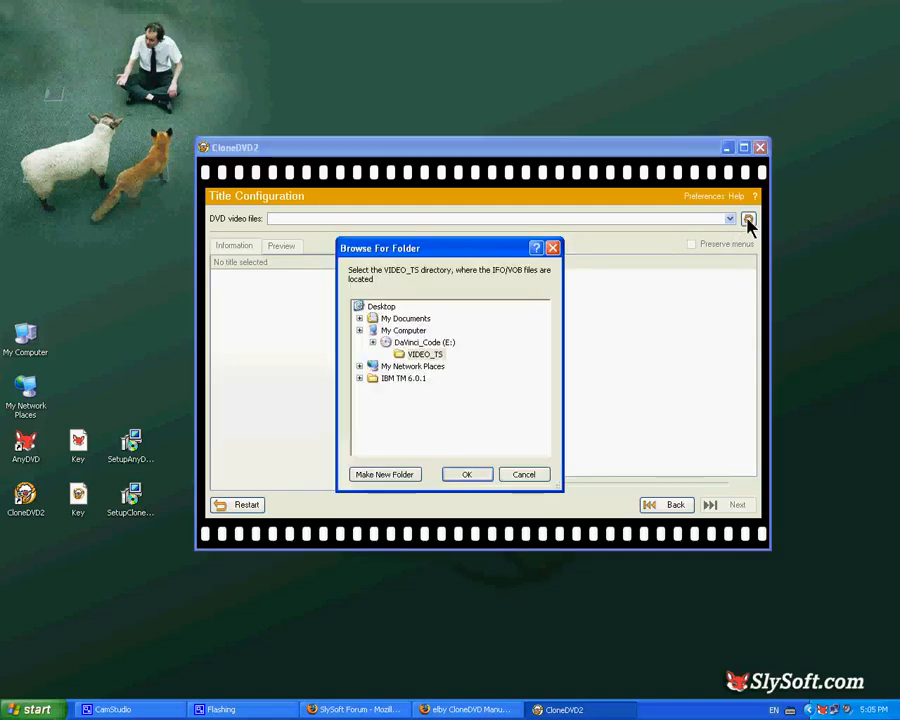
click(360, 330)
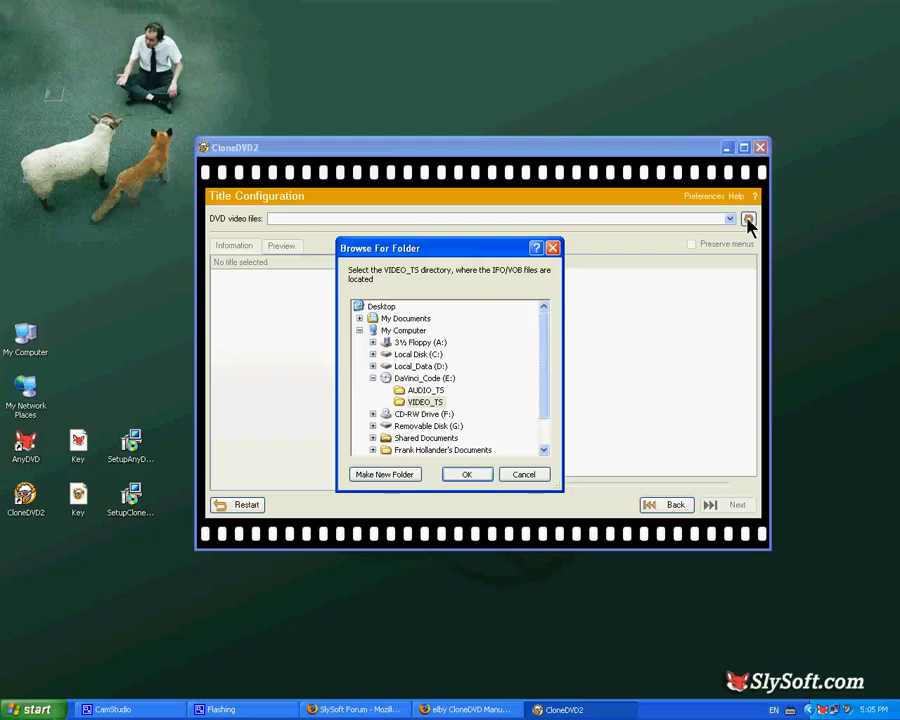
mouse_move(482, 378)
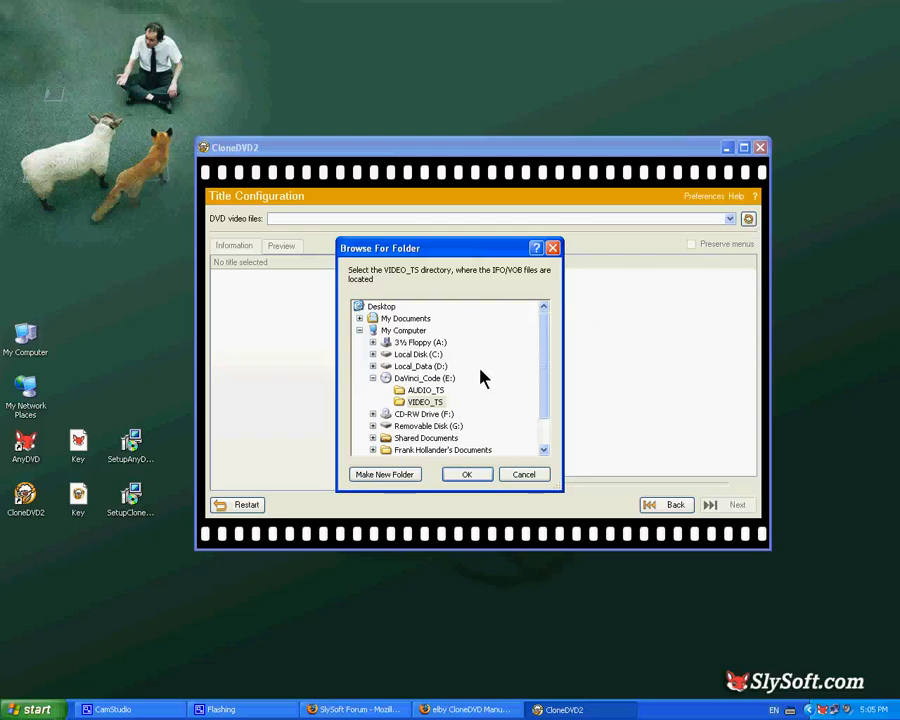
click(424, 378)
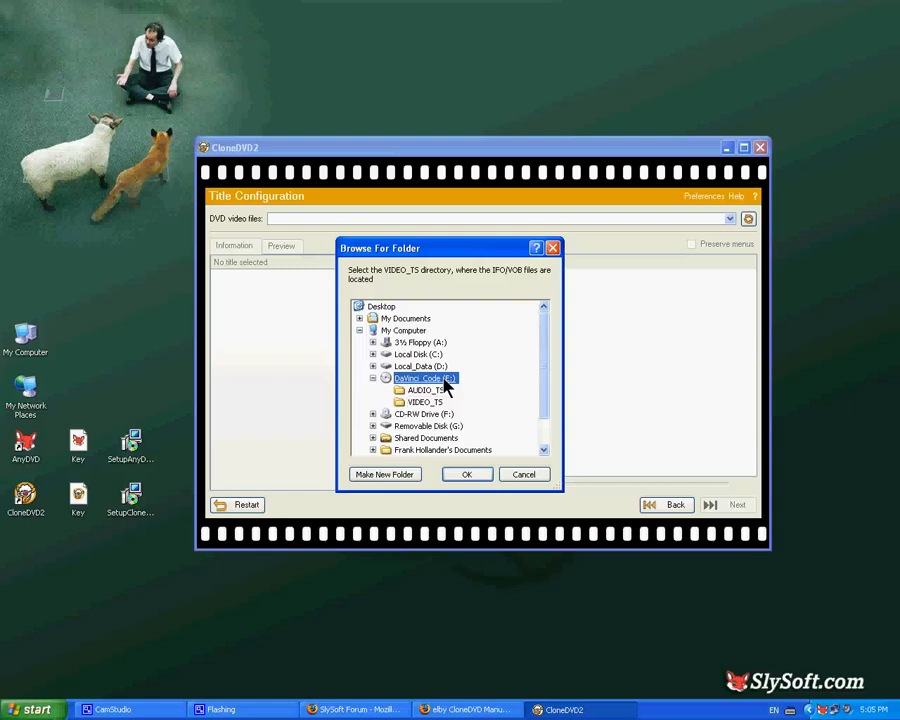
click(466, 474)
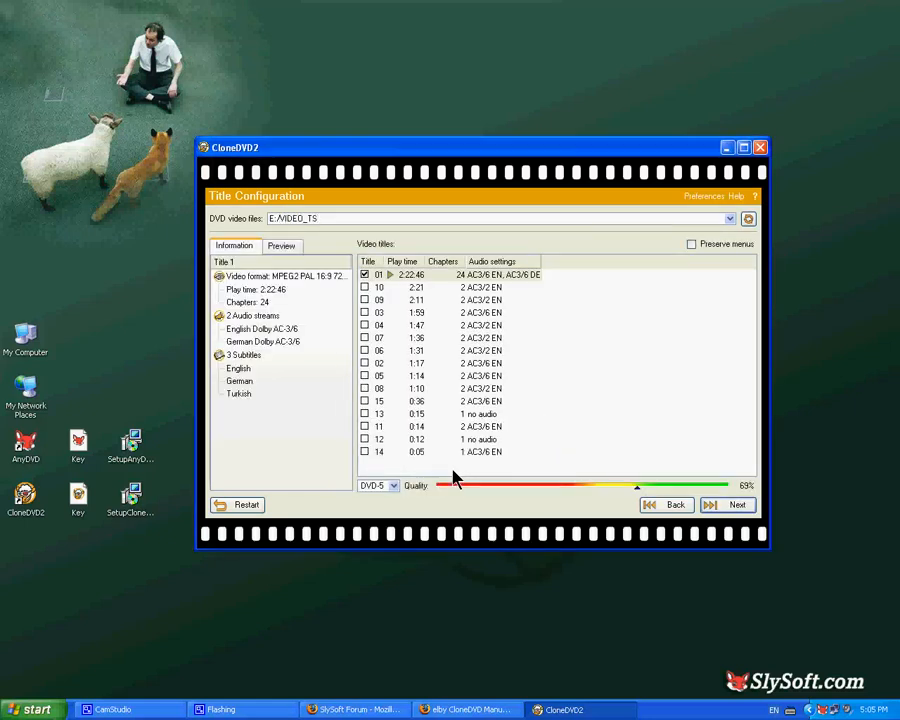
click(490, 218)
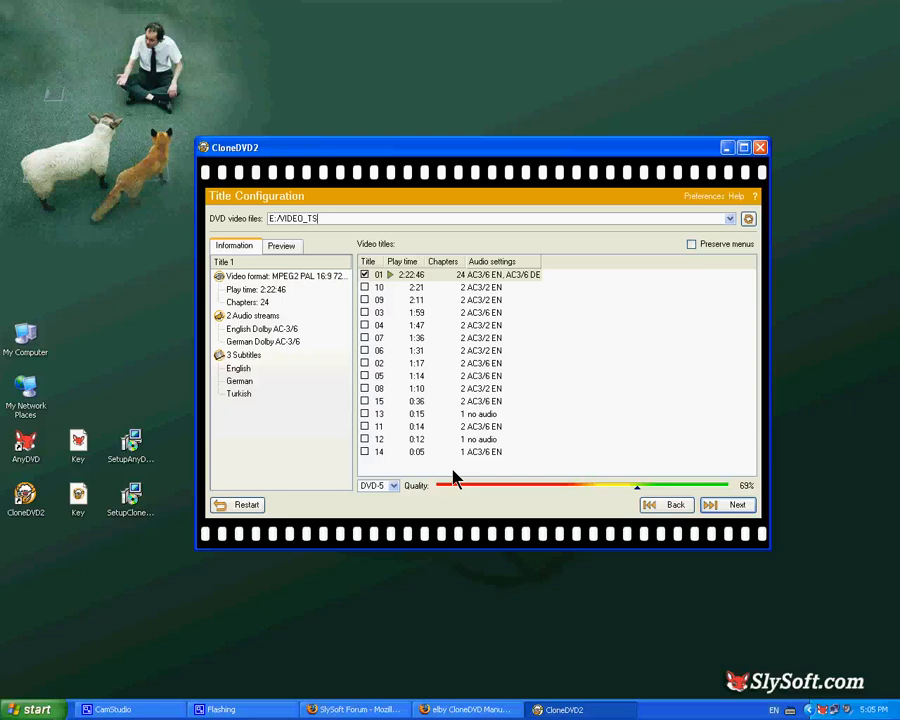
mouse_move(458, 432)
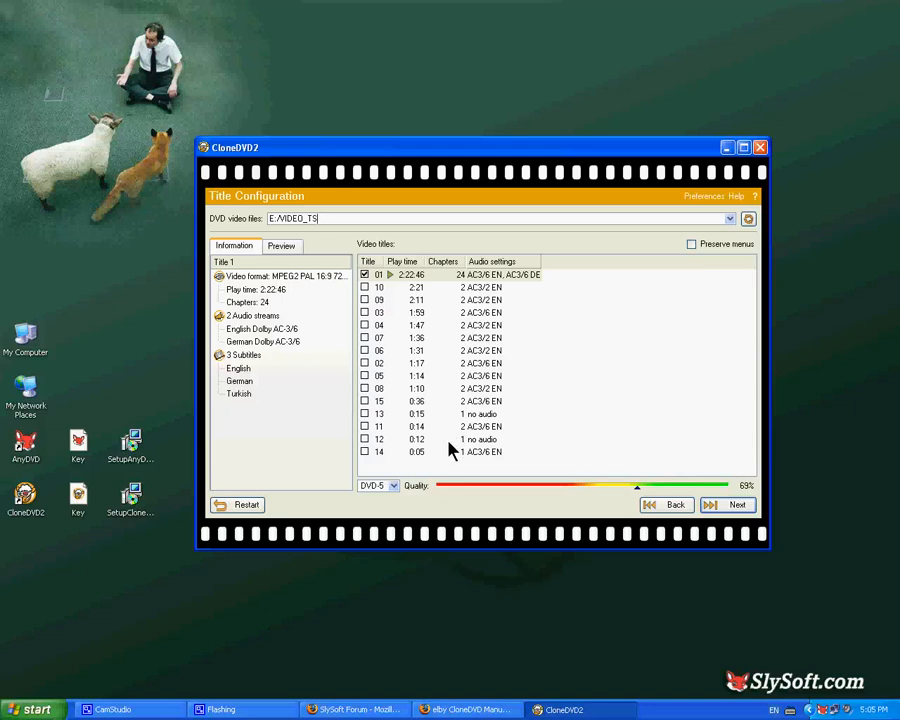
mouse_move(476, 270)
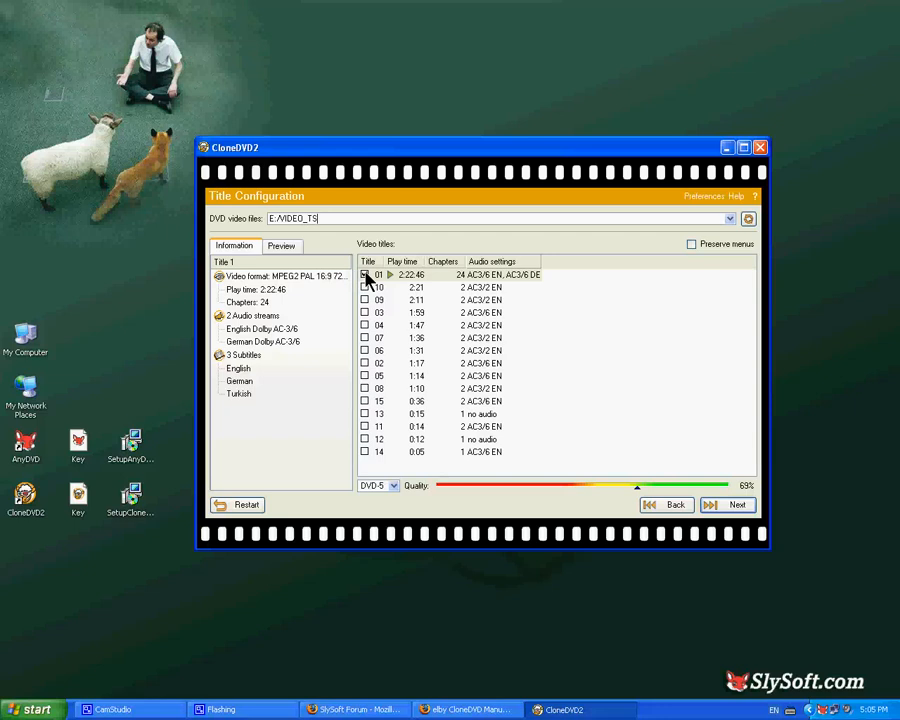
click(364, 274)
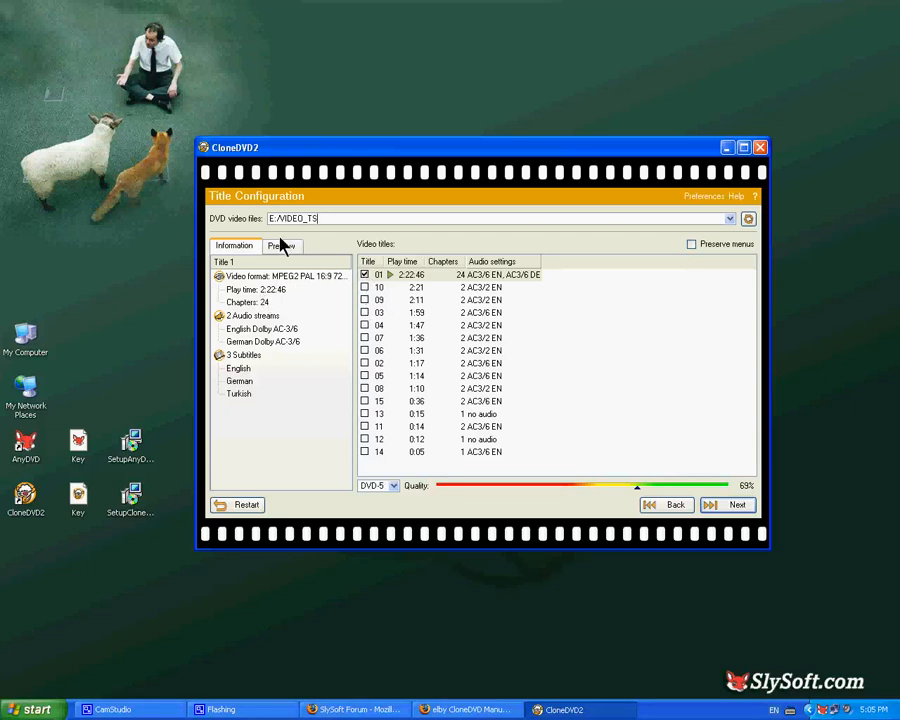
click(282, 246)
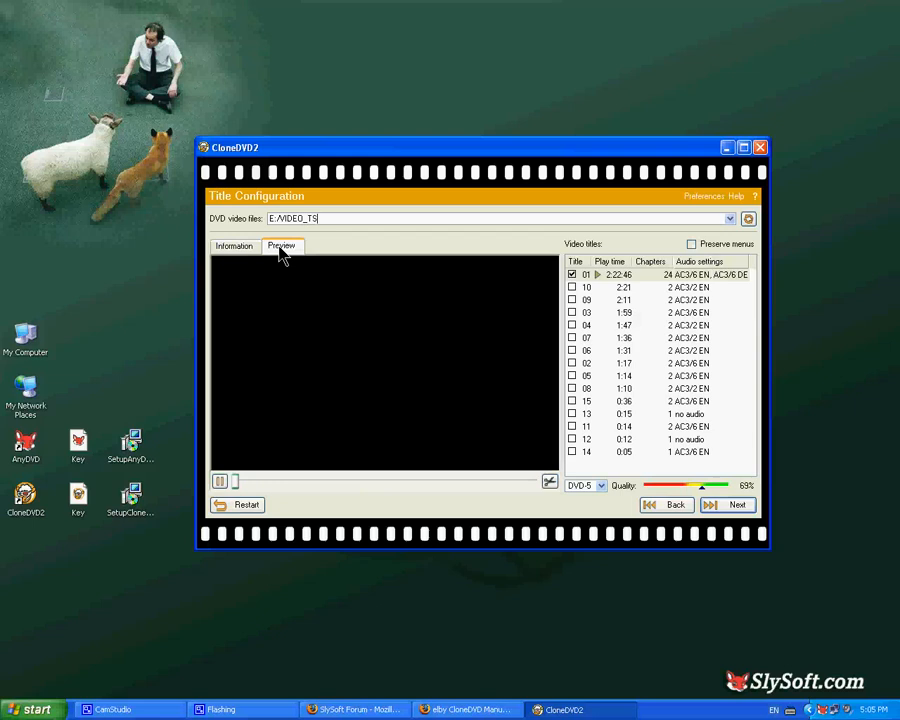
click(282, 246)
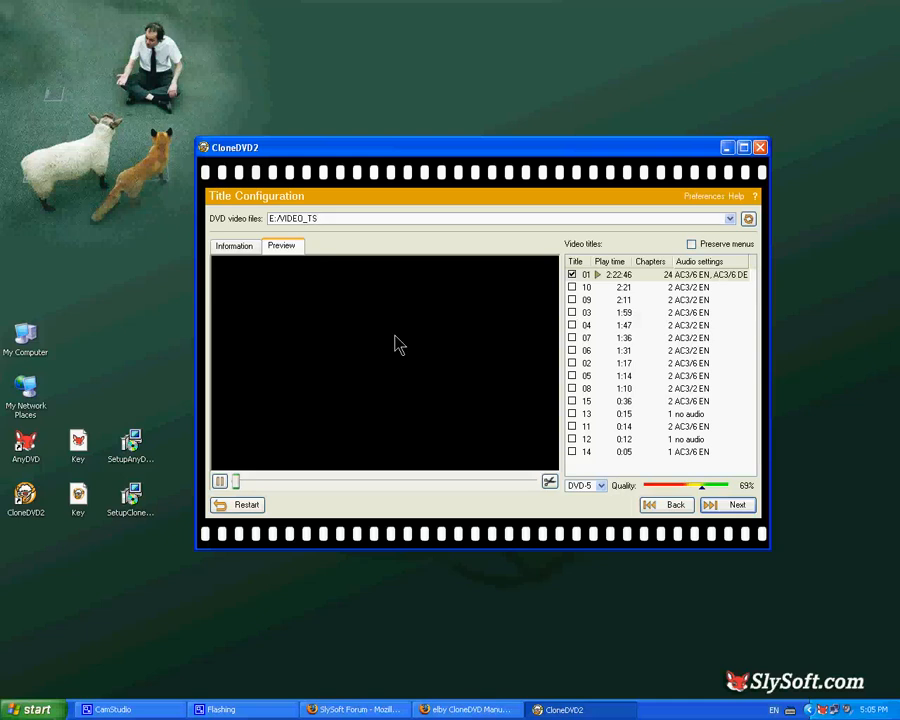
click(234, 246)
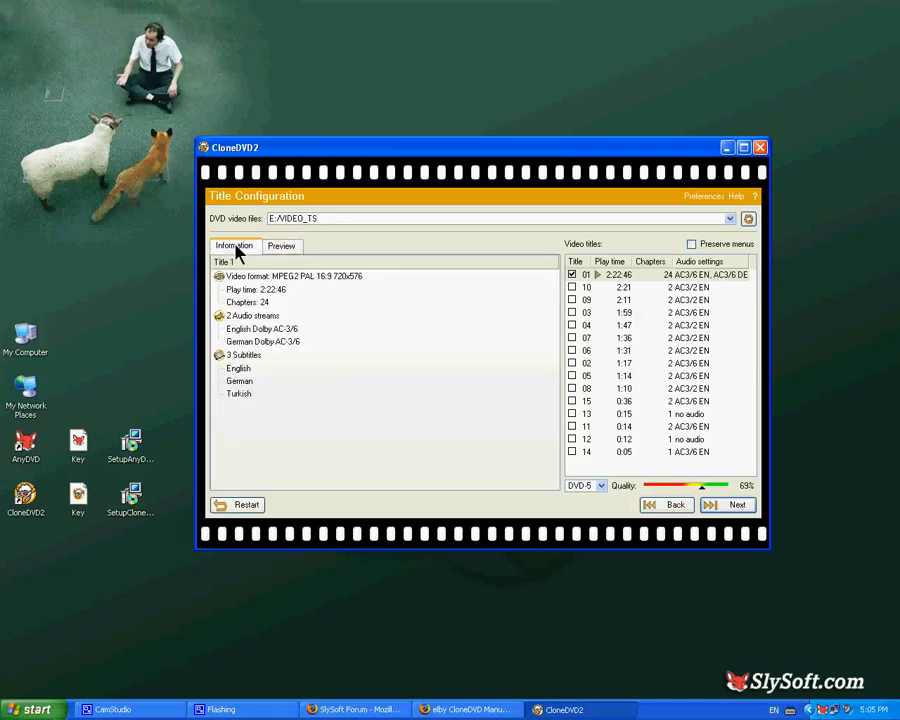
mouse_move(290, 328)
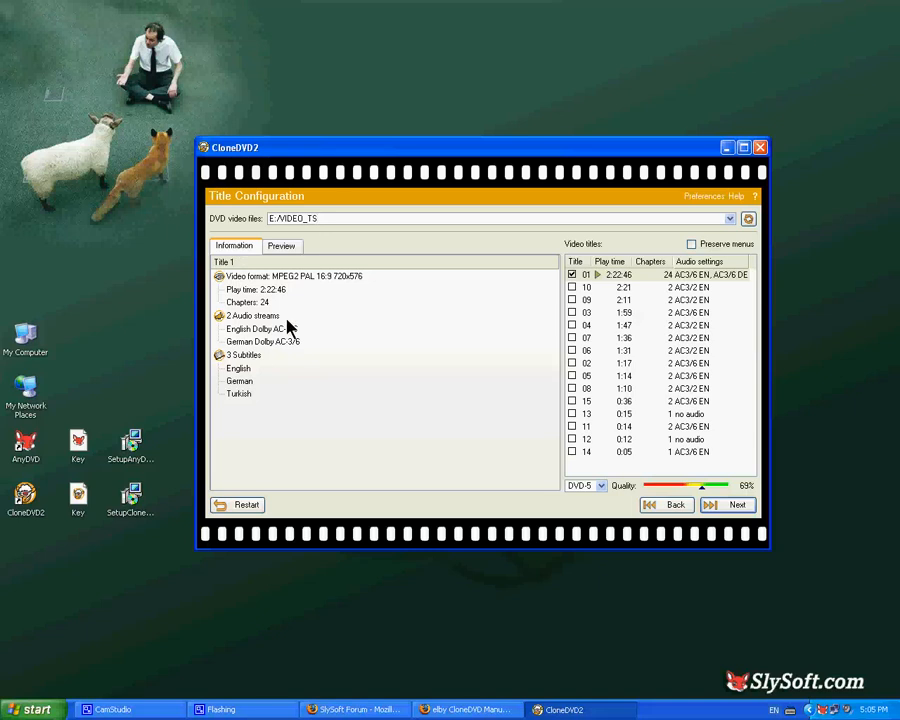
mouse_move(392, 304)
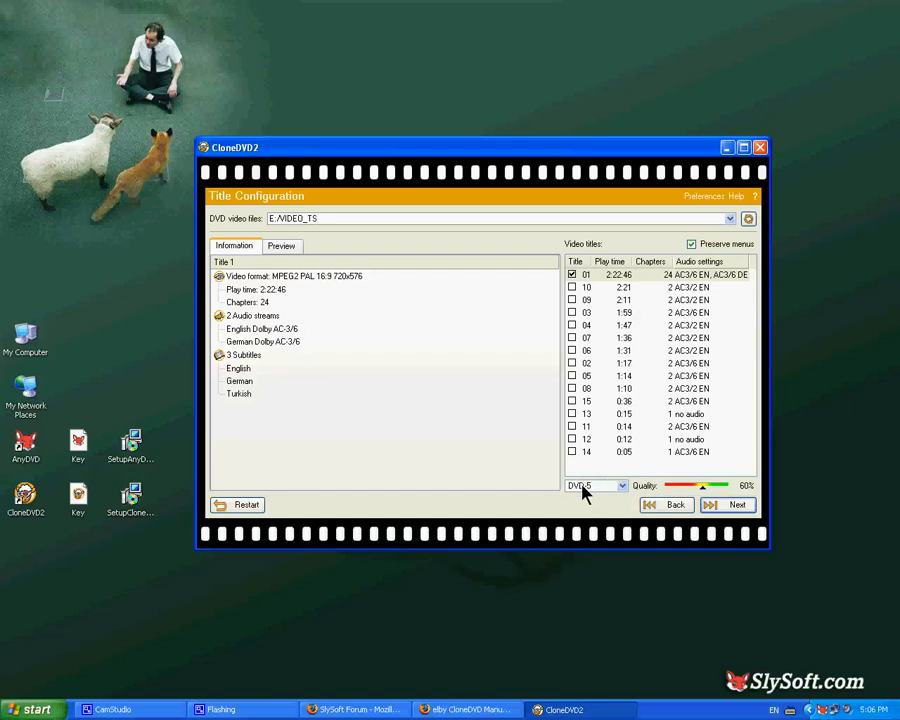
mouse_move(584, 496)
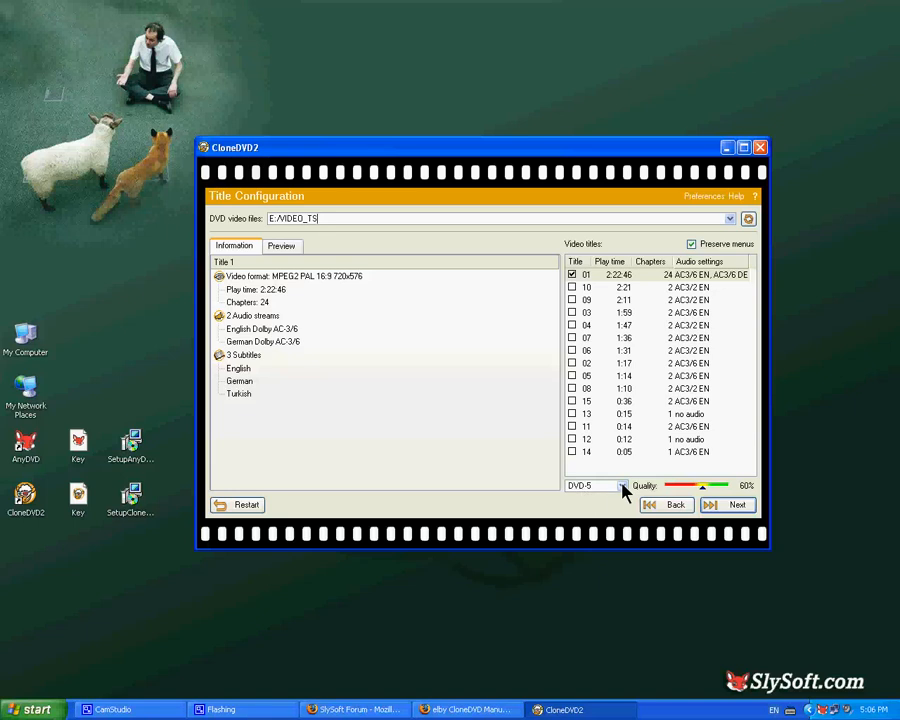
Keep DVD-5 as the target disc size for the 2:22:46 main title.
click(624, 486)
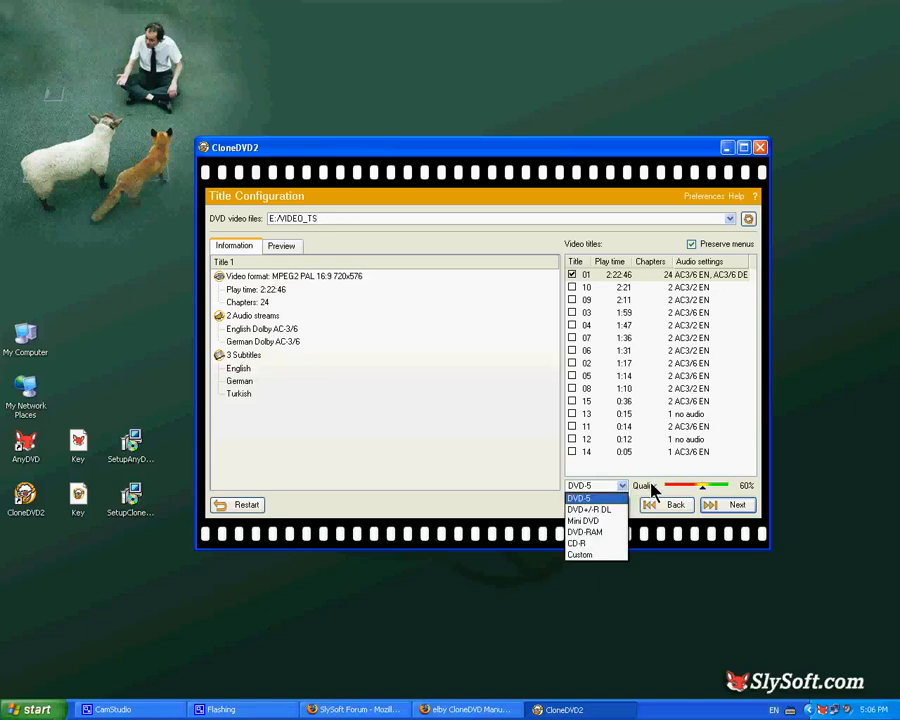
mouse_move(728, 490)
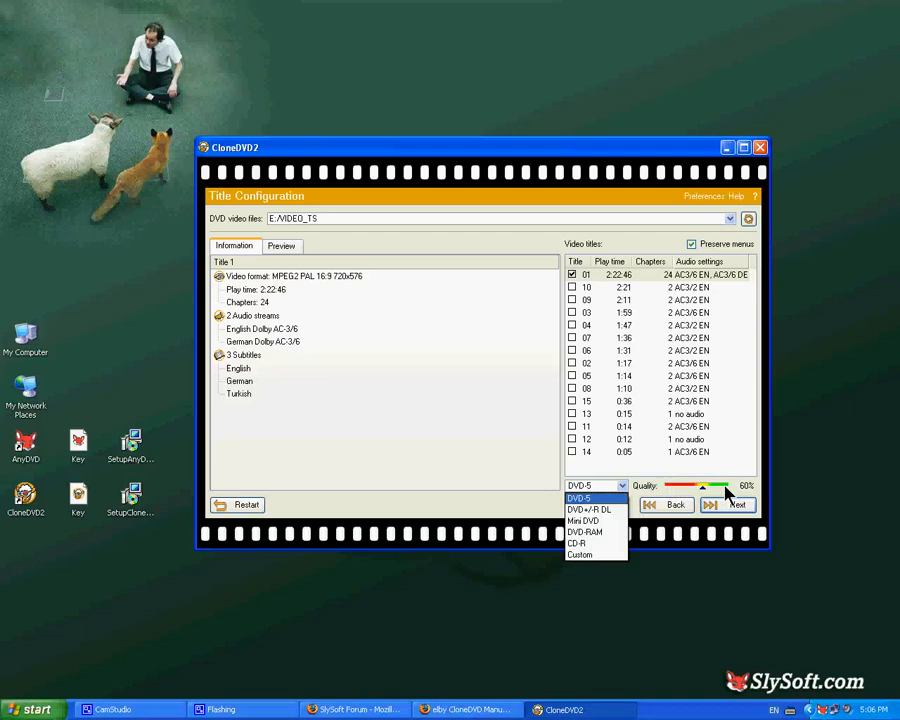
click(736, 504)
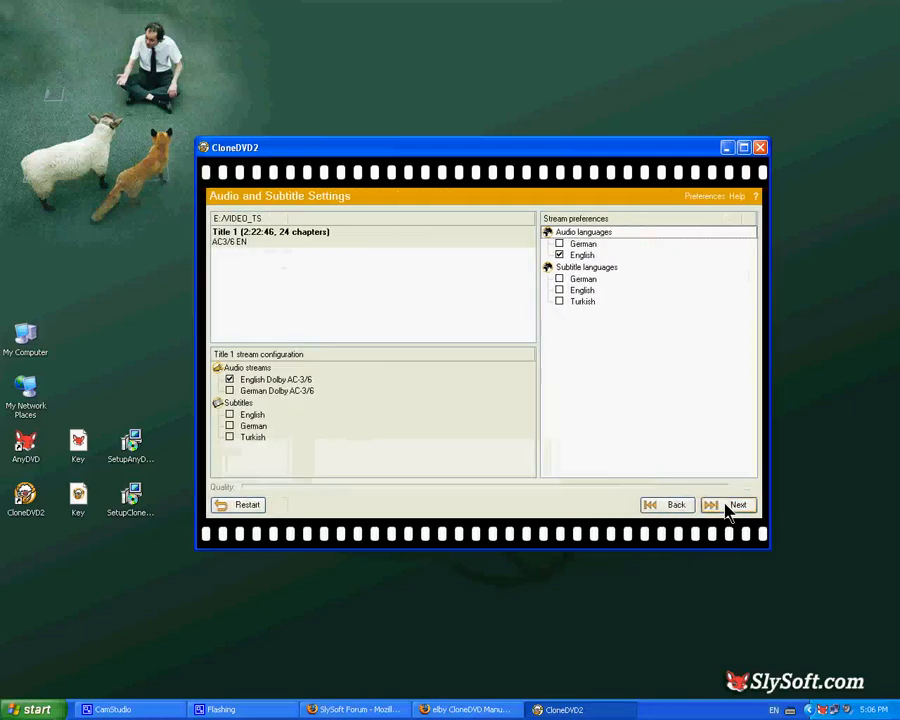
Keep English audio with no subtitles and advance to the output method step.
click(738, 504)
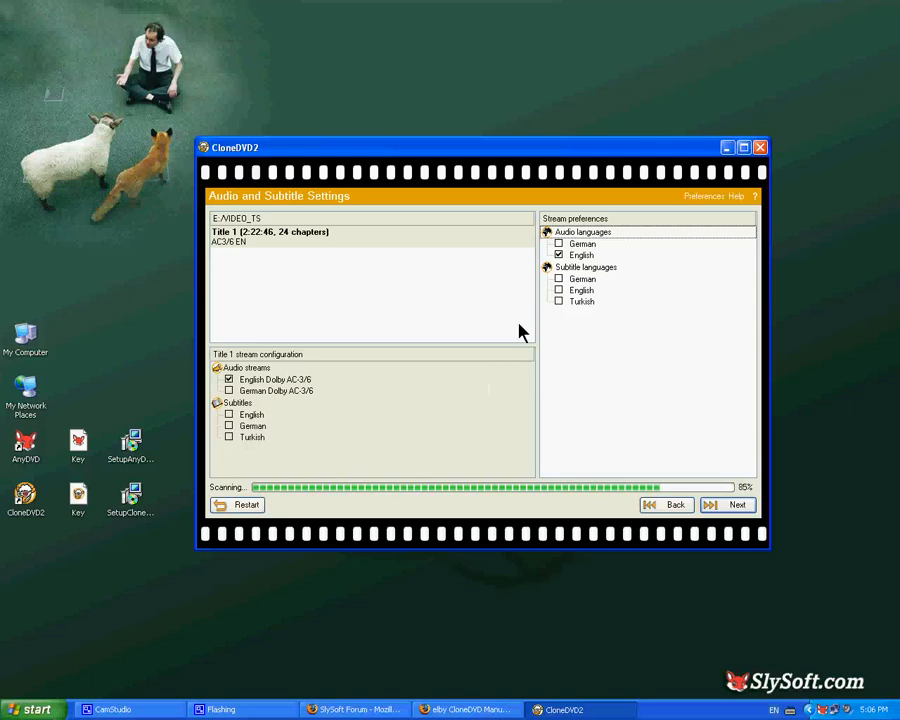
mouse_move(582, 232)
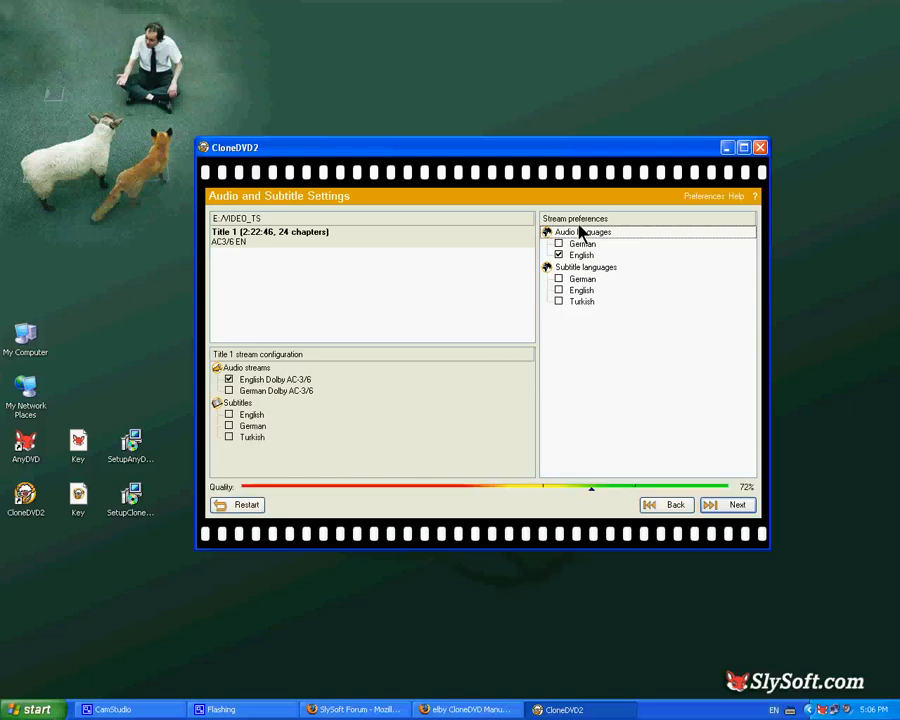
mouse_move(580, 244)
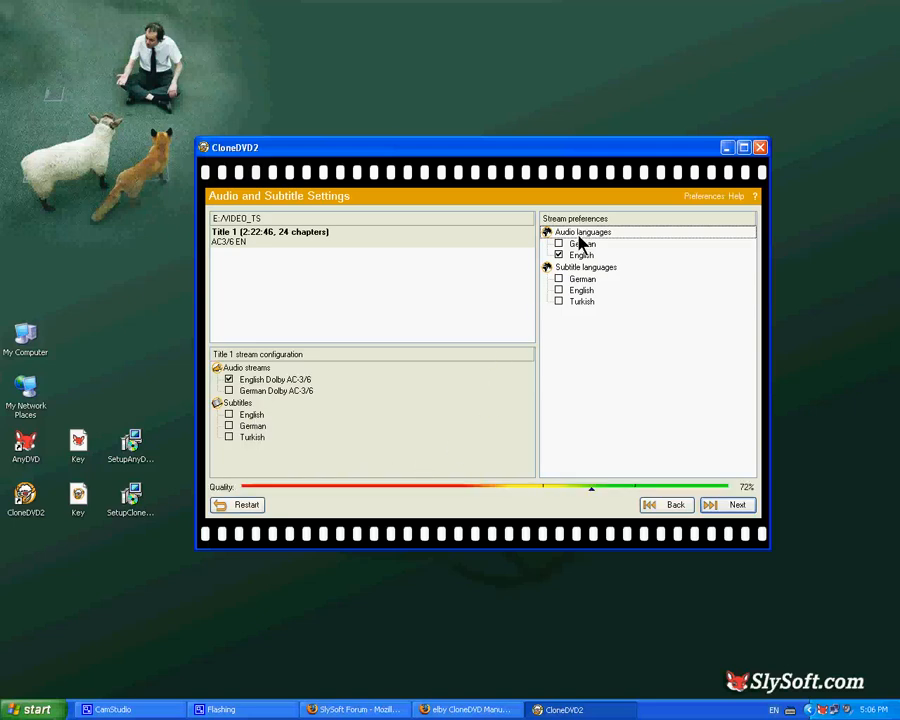
mouse_move(576, 324)
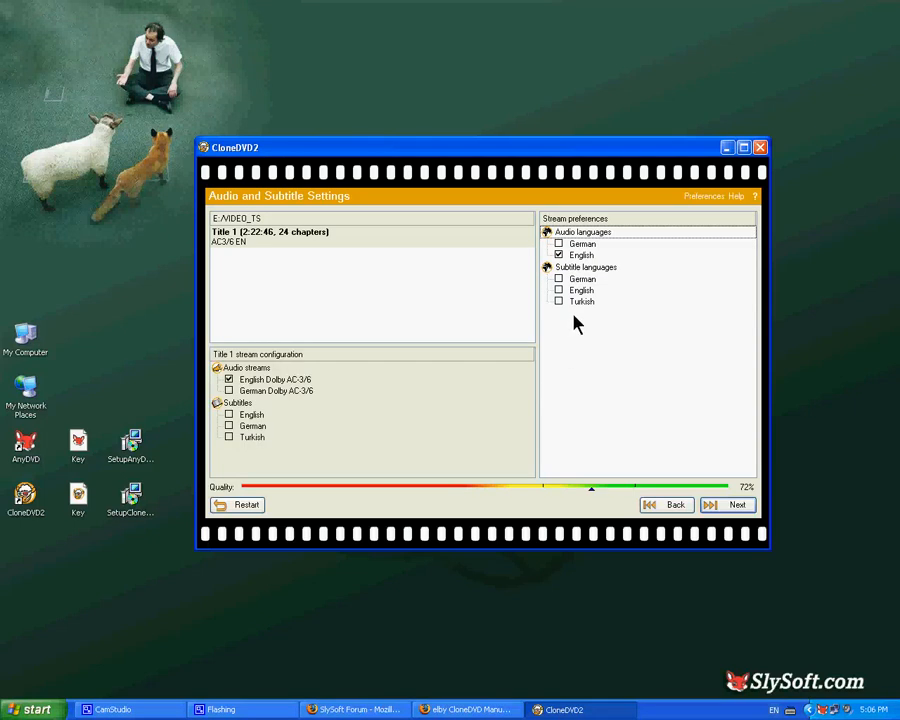
mouse_move(584, 368)
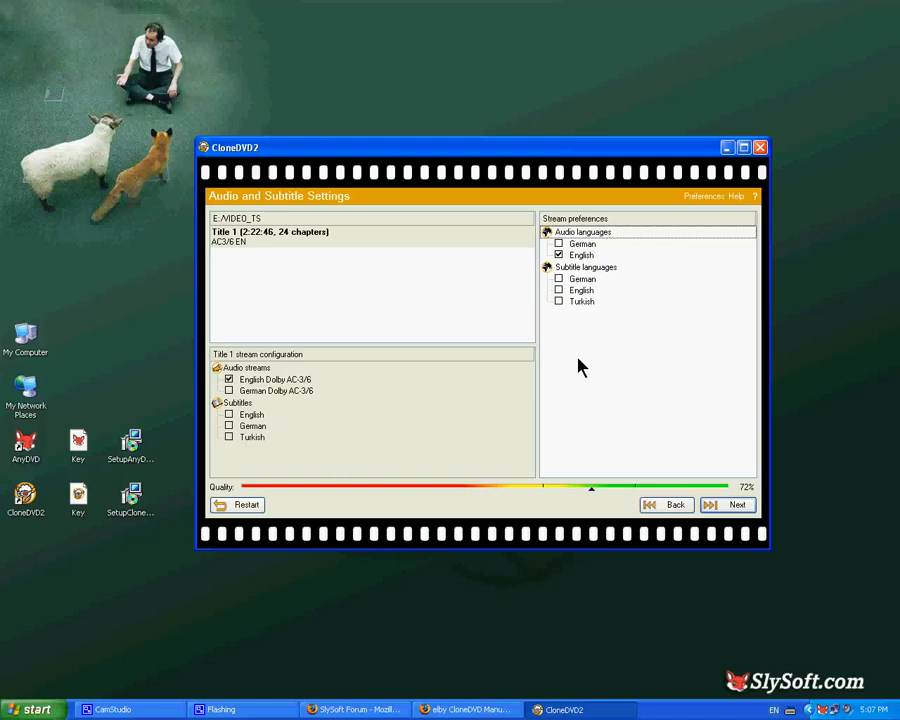
click(736, 504)
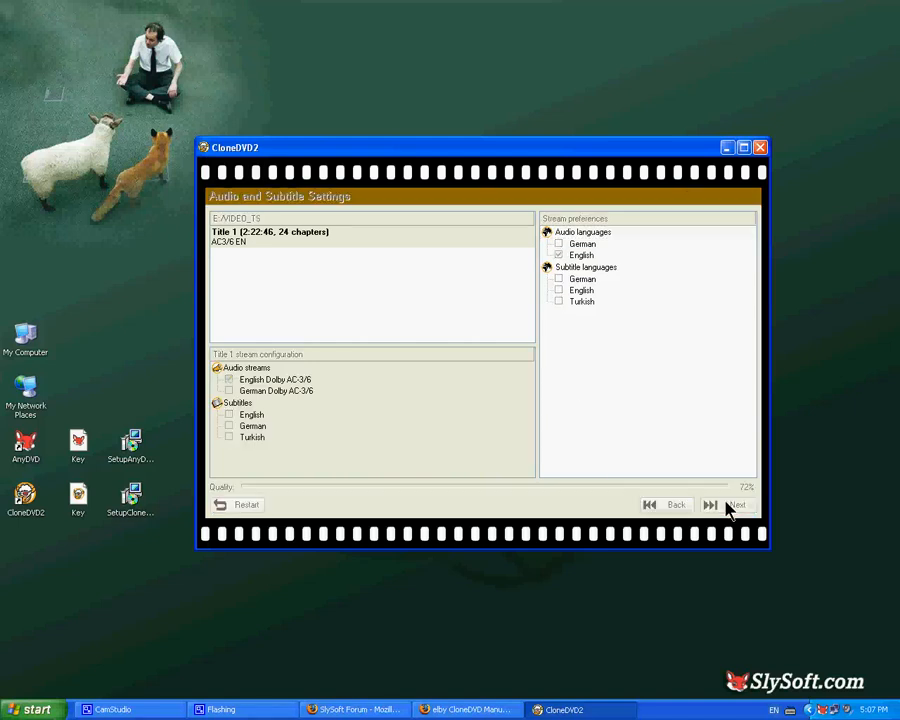
Choose the E: TSSTcorp DVD writer, keep the DaVinci_Code label, and start writing.
click(730, 504)
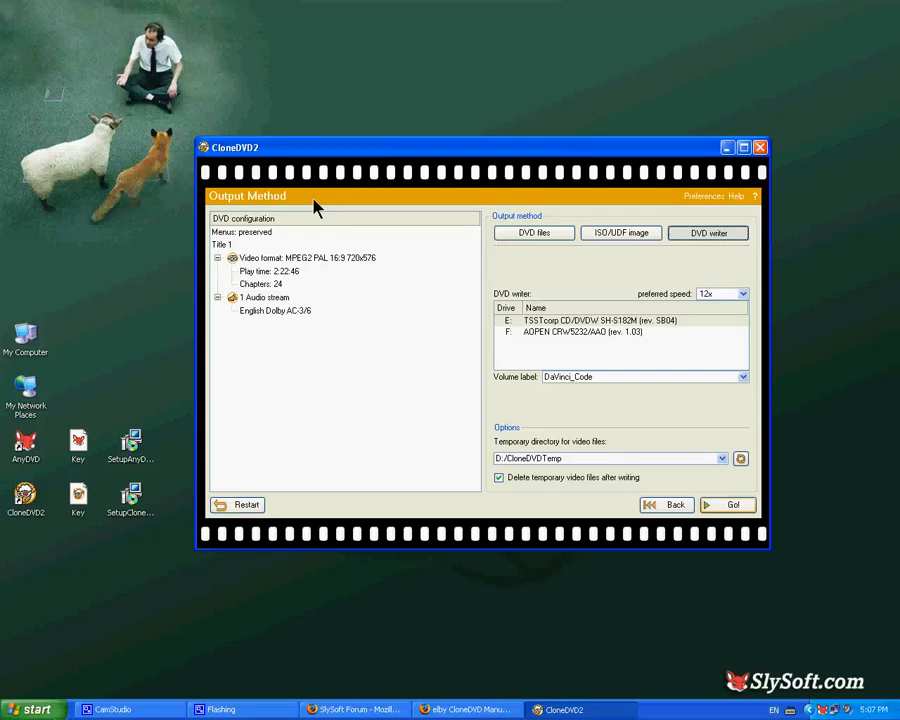
mouse_move(378, 236)
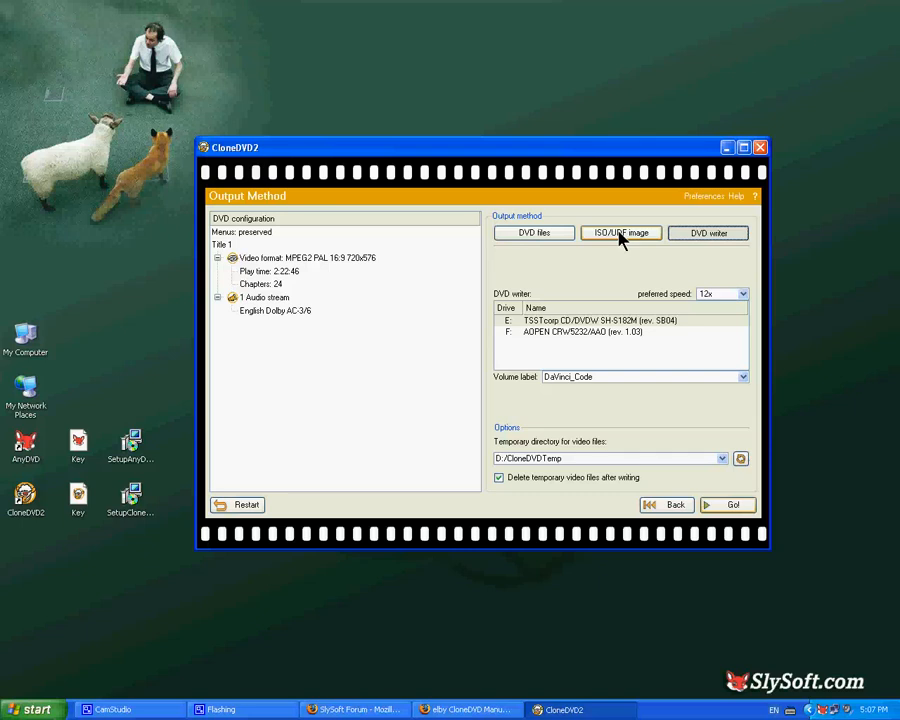
mouse_move(626, 244)
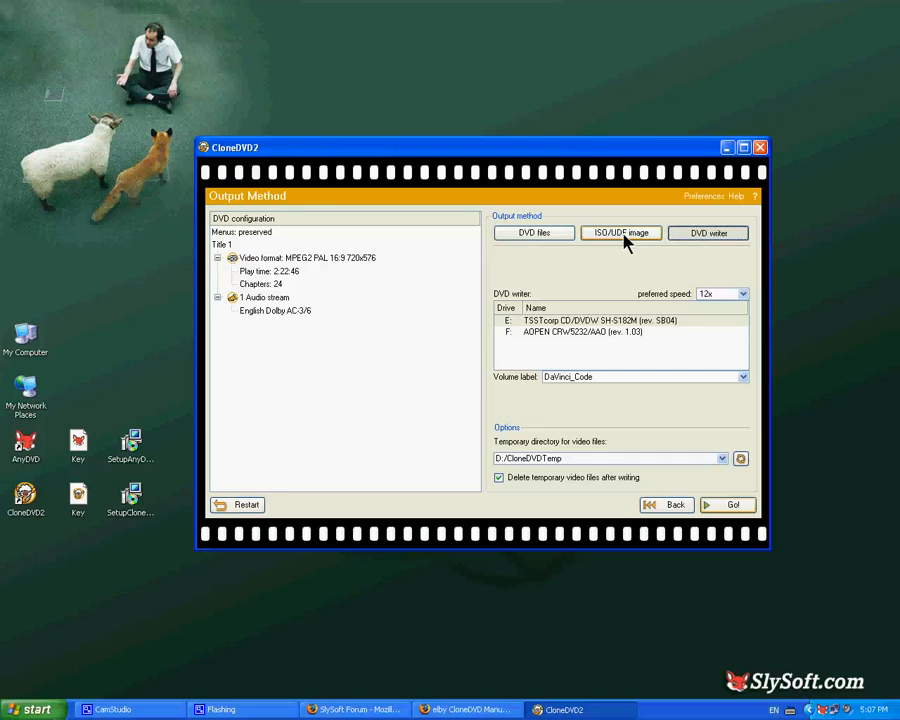
mouse_move(716, 232)
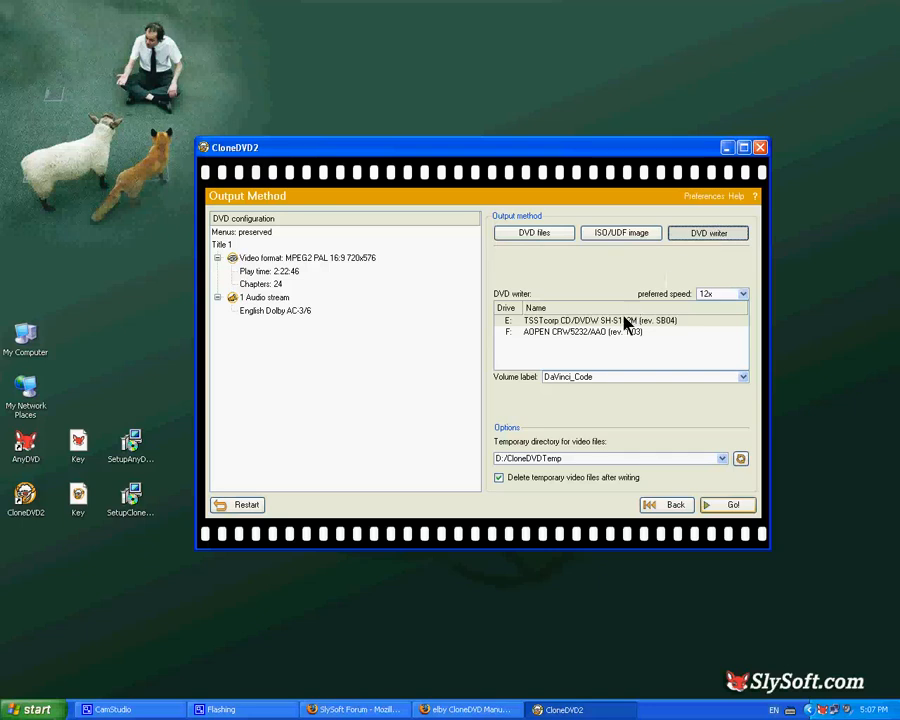
click(618, 320)
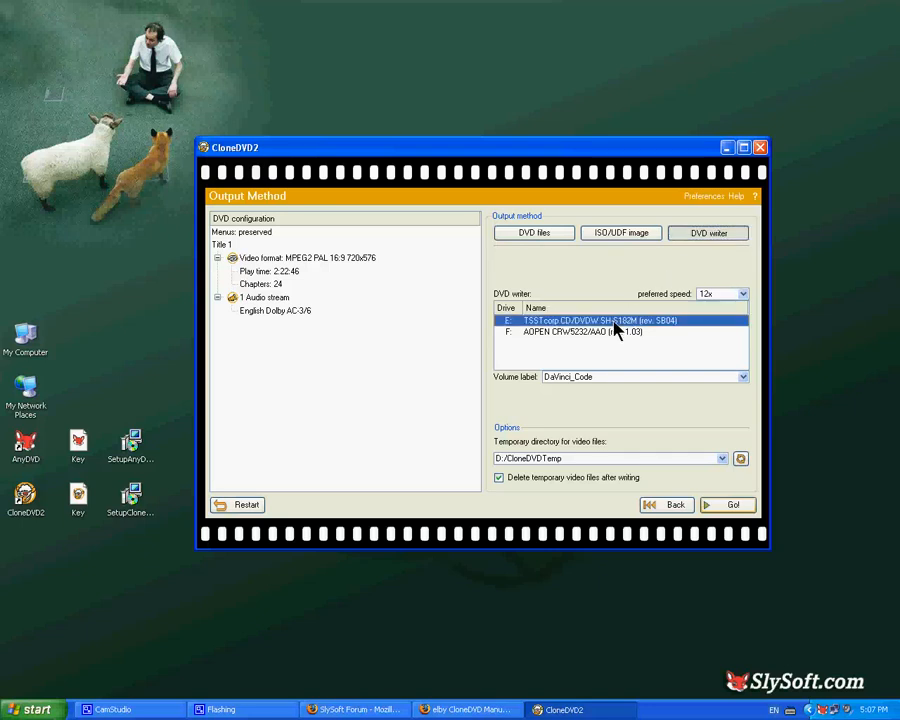
mouse_move(590, 388)
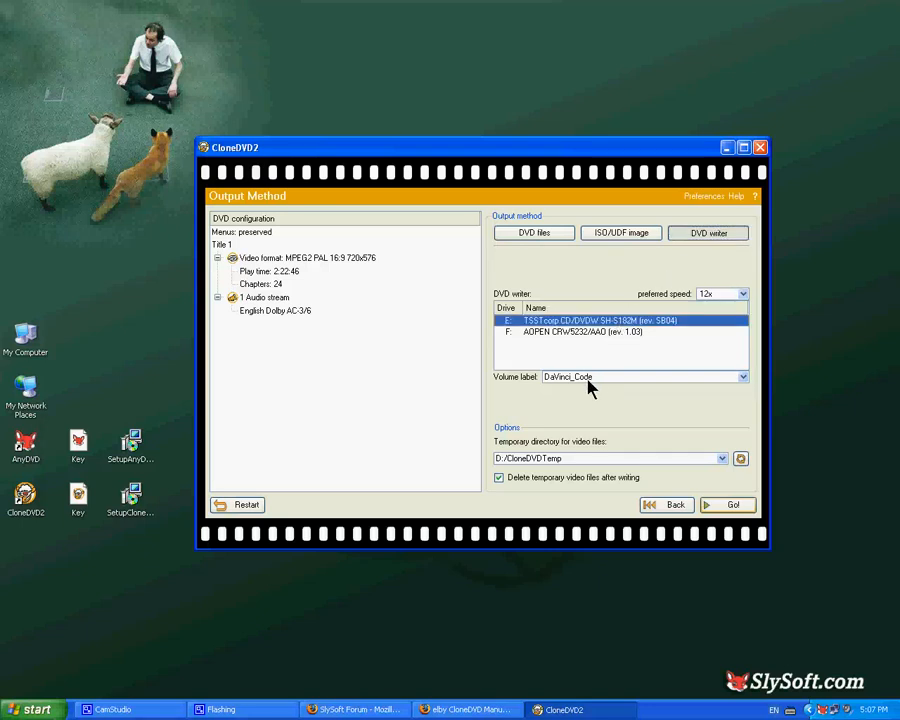
mouse_move(588, 452)
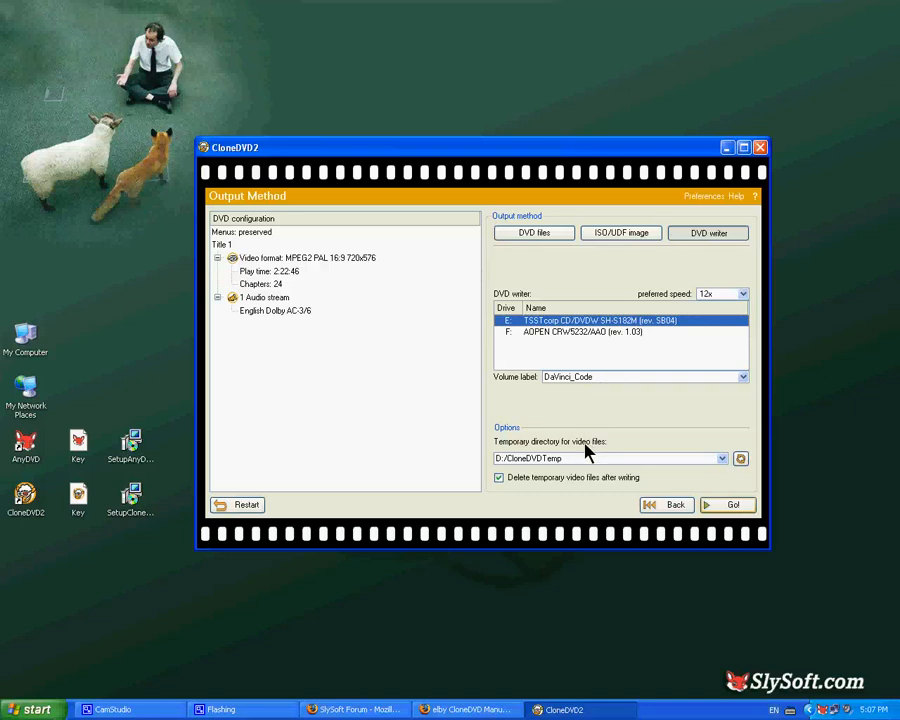
mouse_move(516, 452)
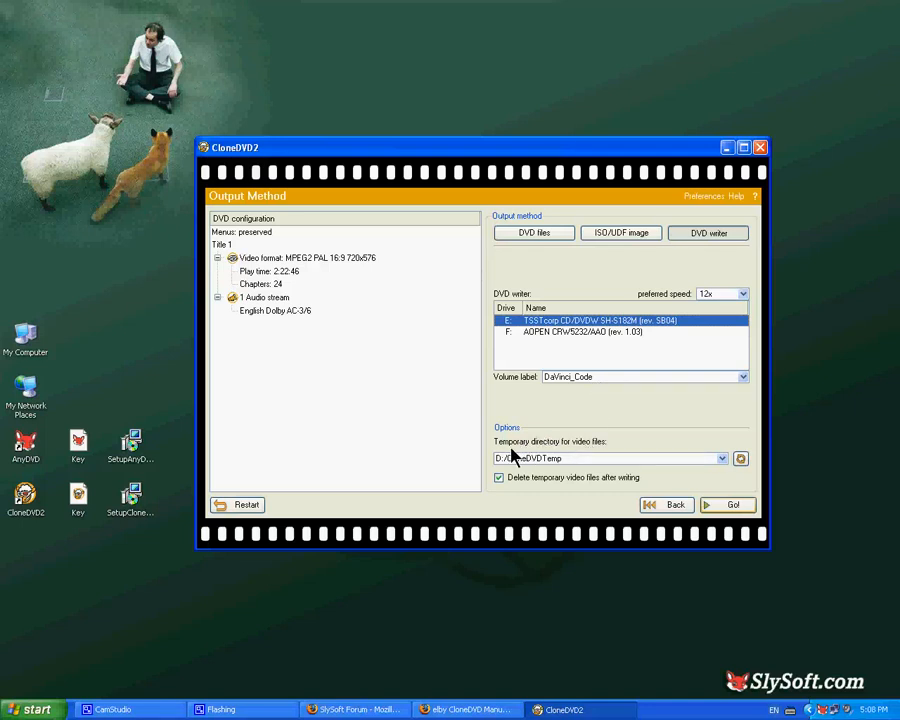
mouse_move(596, 464)
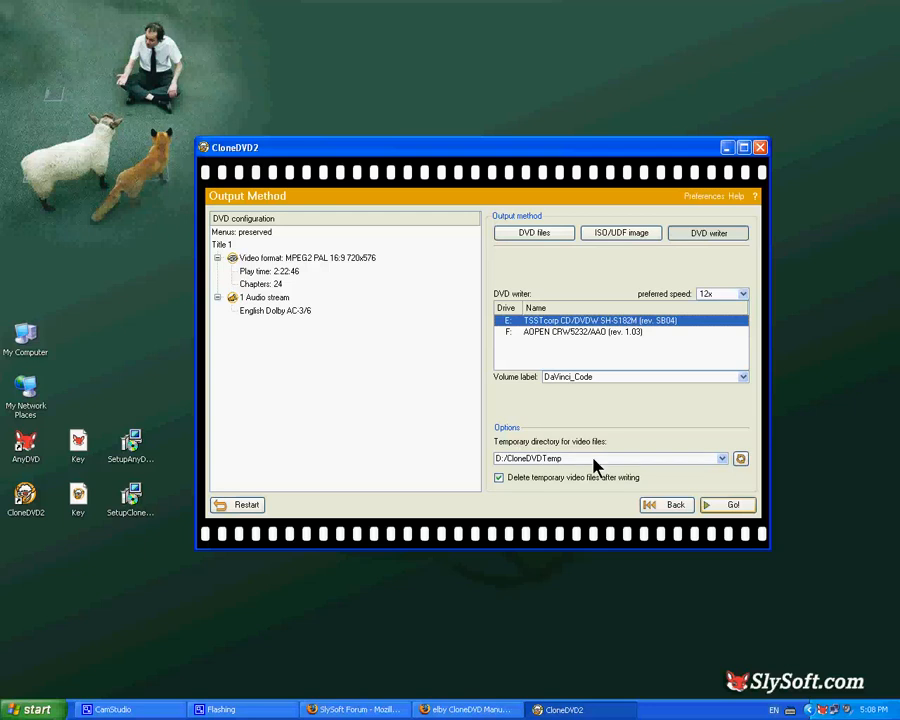
mouse_move(592, 468)
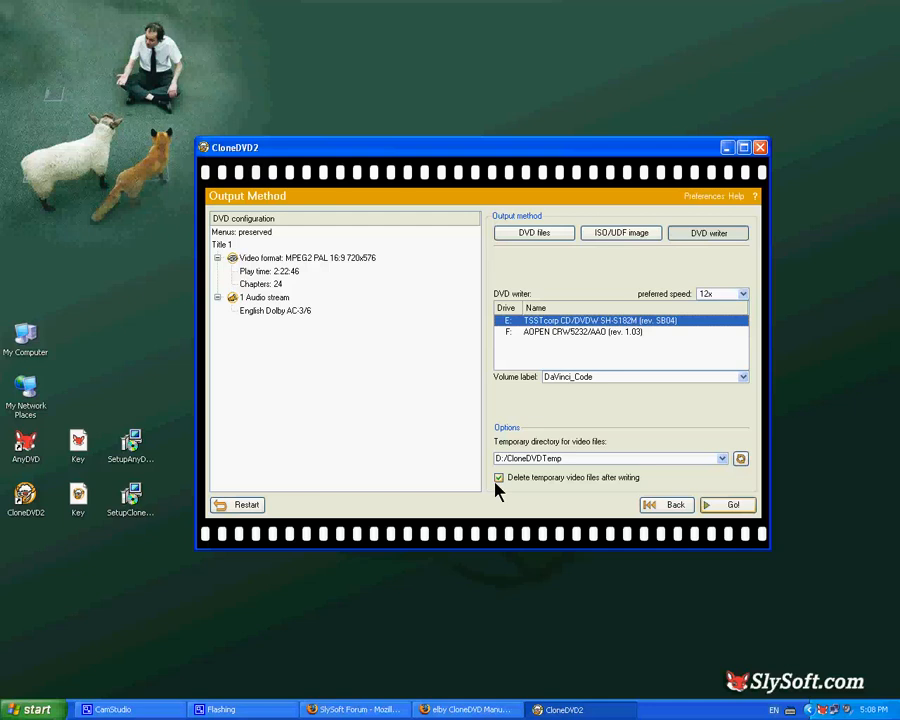
mouse_move(504, 486)
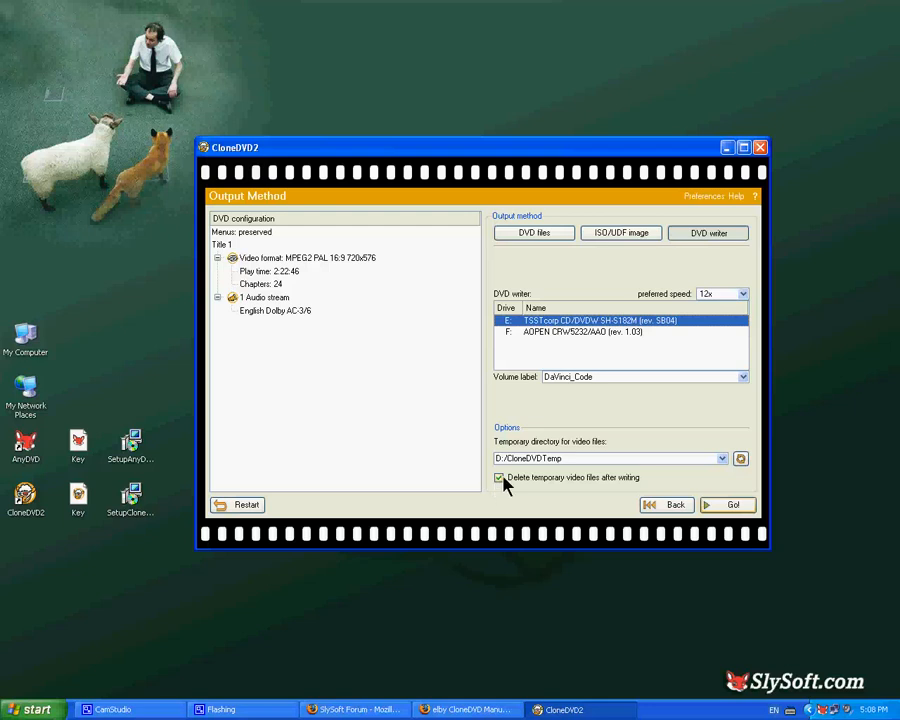
mouse_move(698, 320)
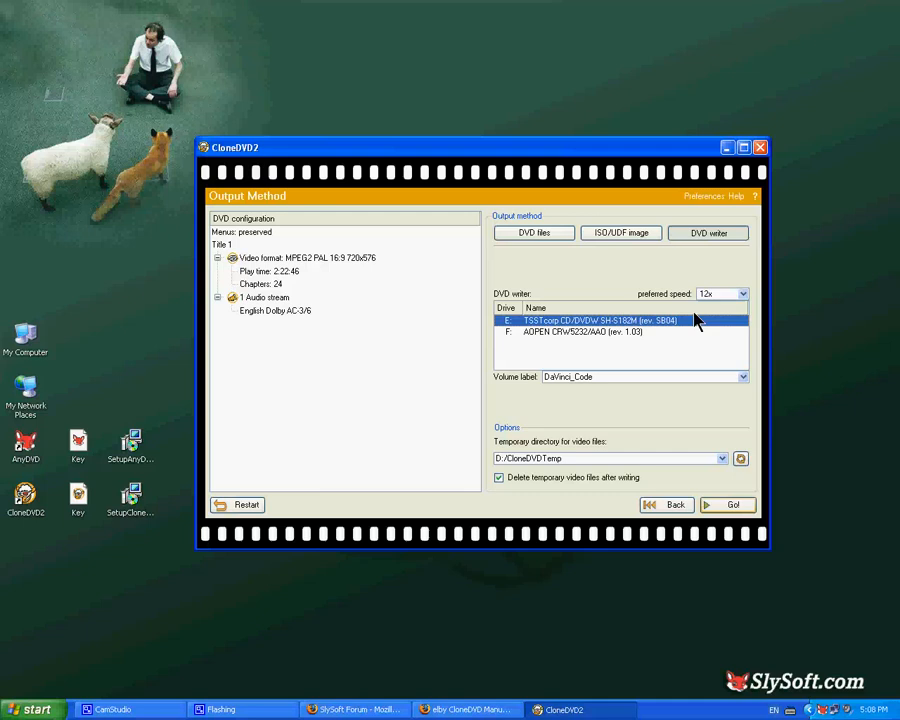
mouse_move(710, 300)
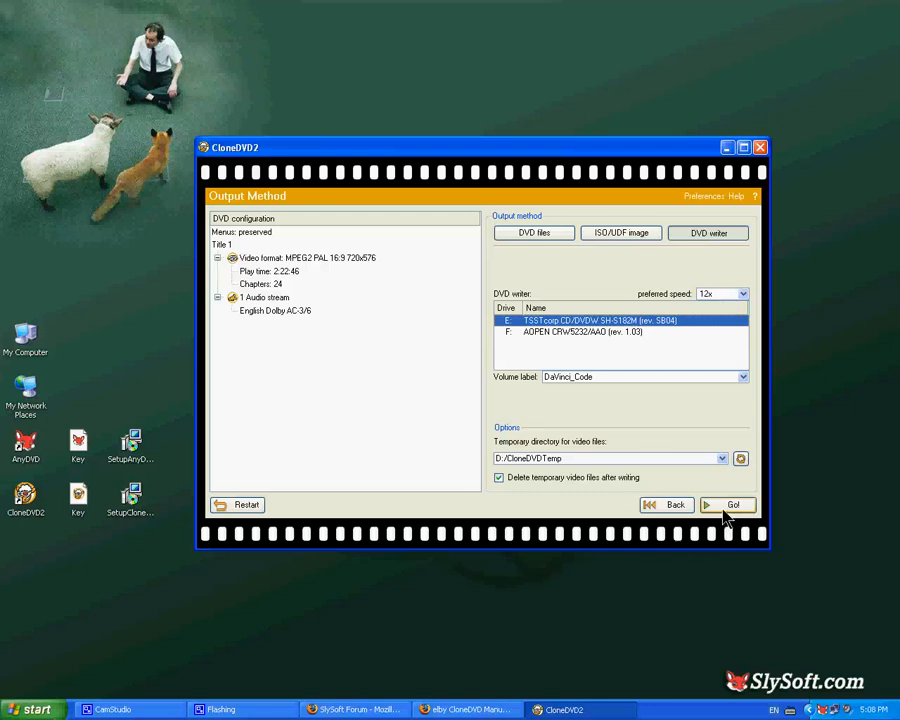
click(732, 504)
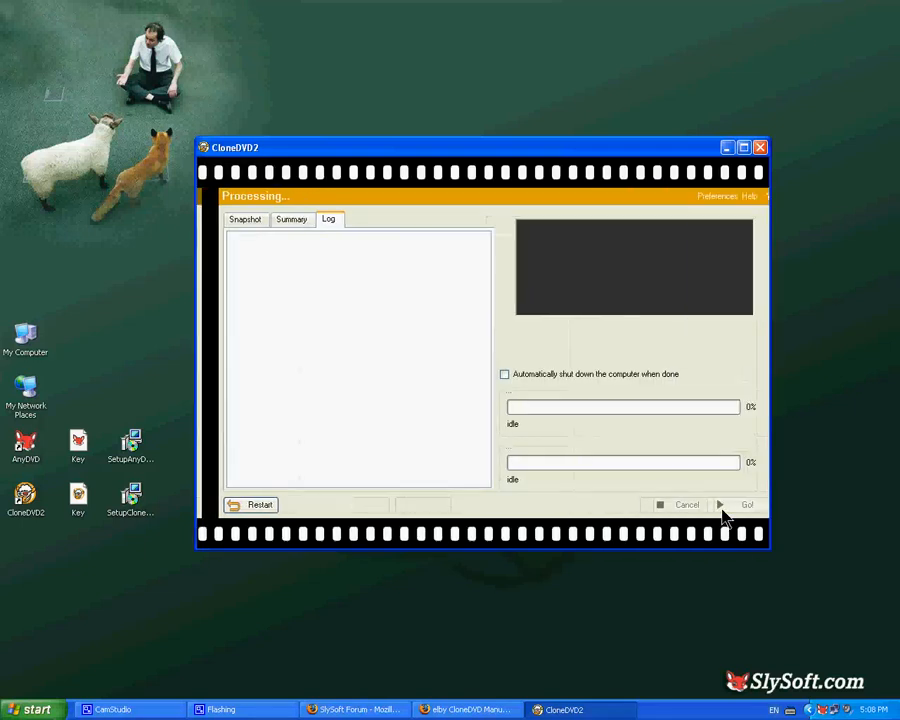
Review the copy job's Summary tab, then return to the processing Log while writing.
click(746, 504)
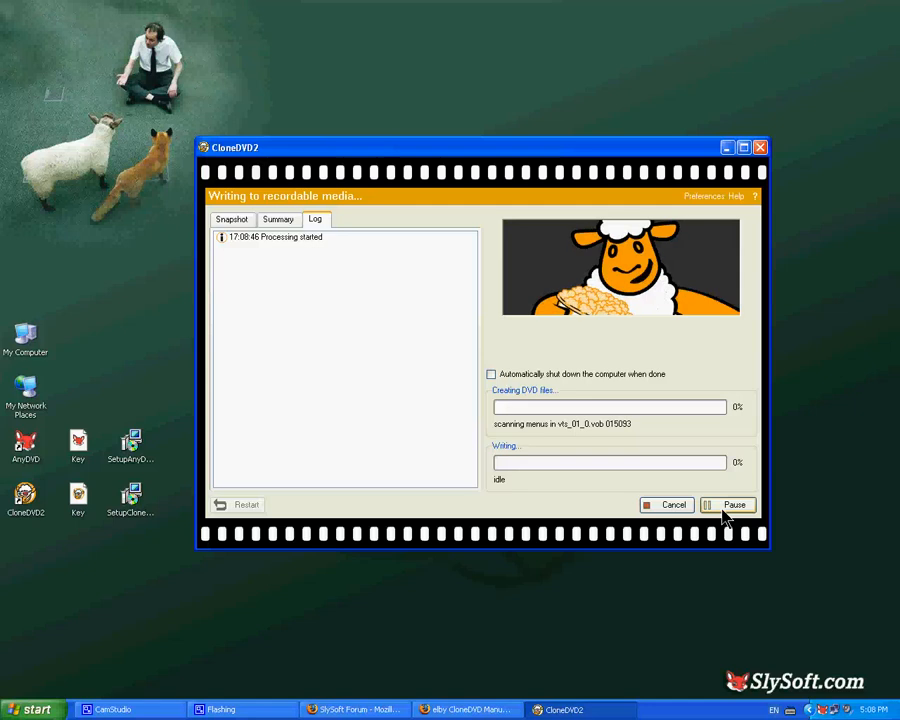
mouse_move(322, 444)
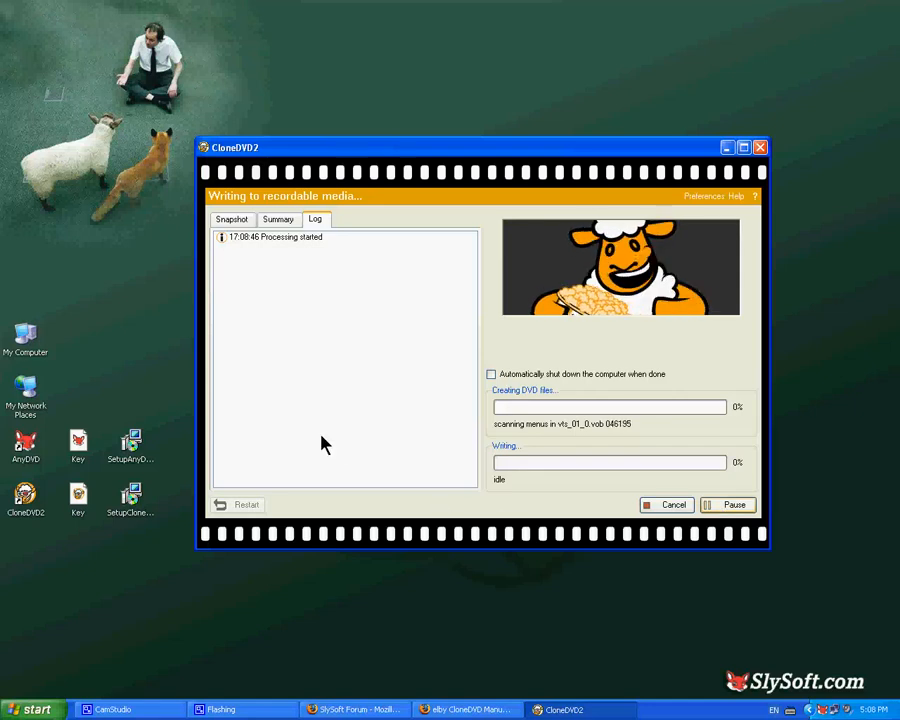
mouse_move(252, 276)
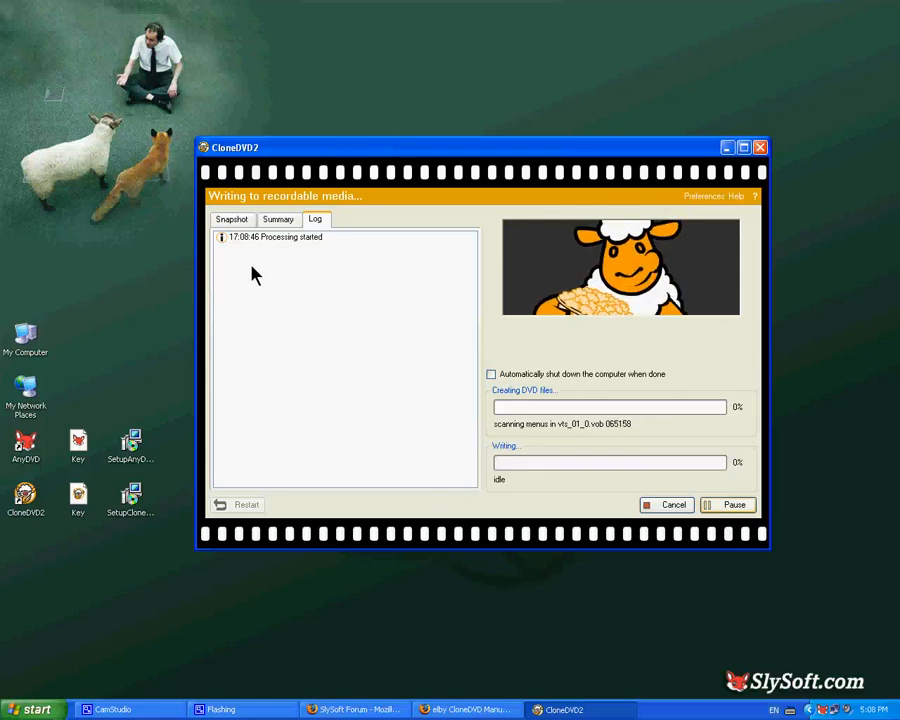
click(278, 218)
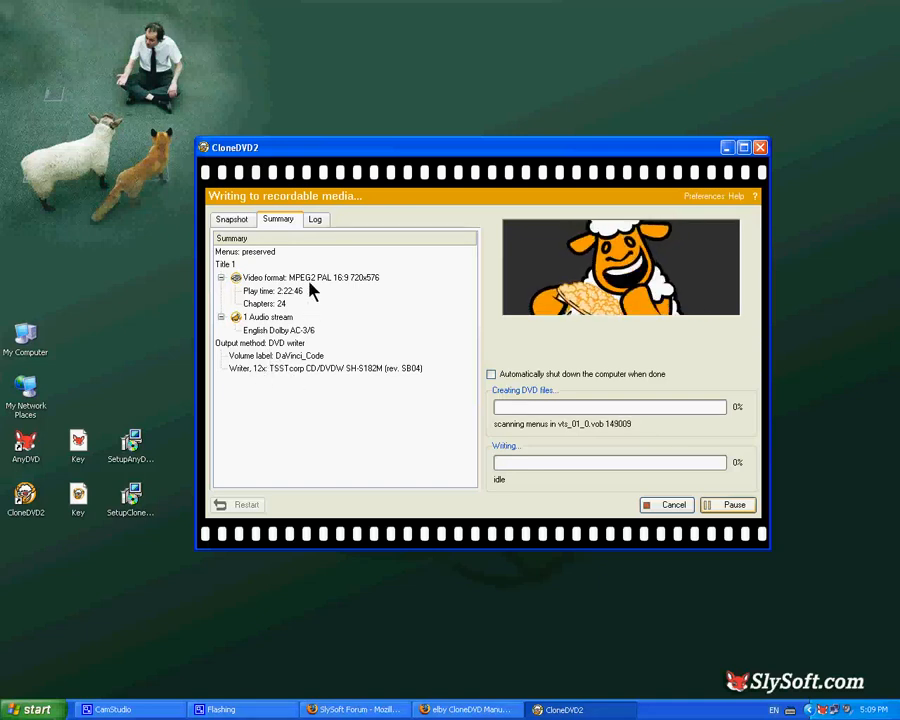
click(316, 218)
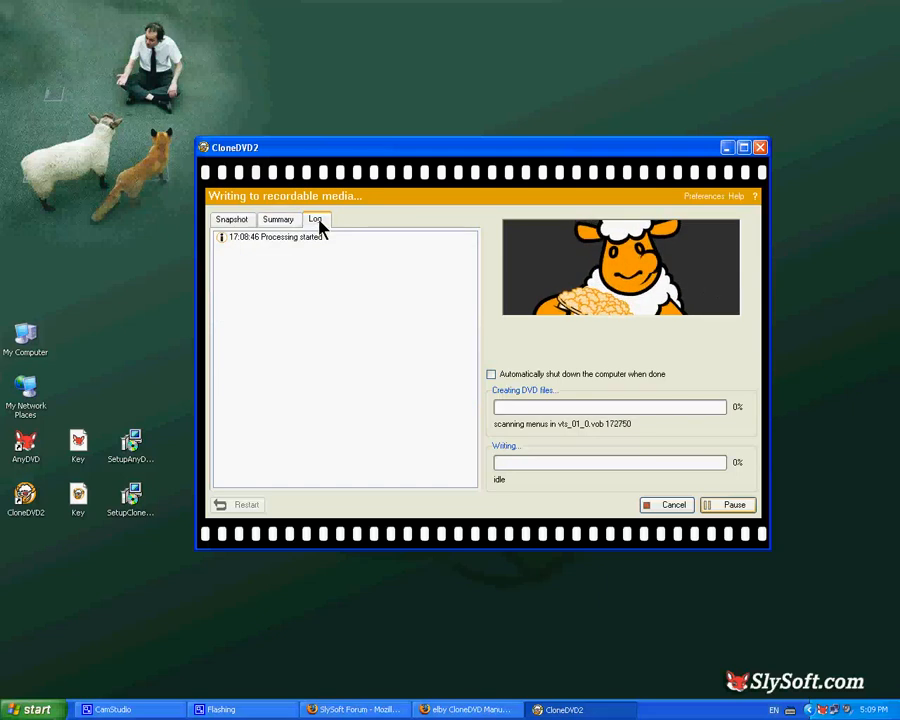
mouse_move(312, 452)
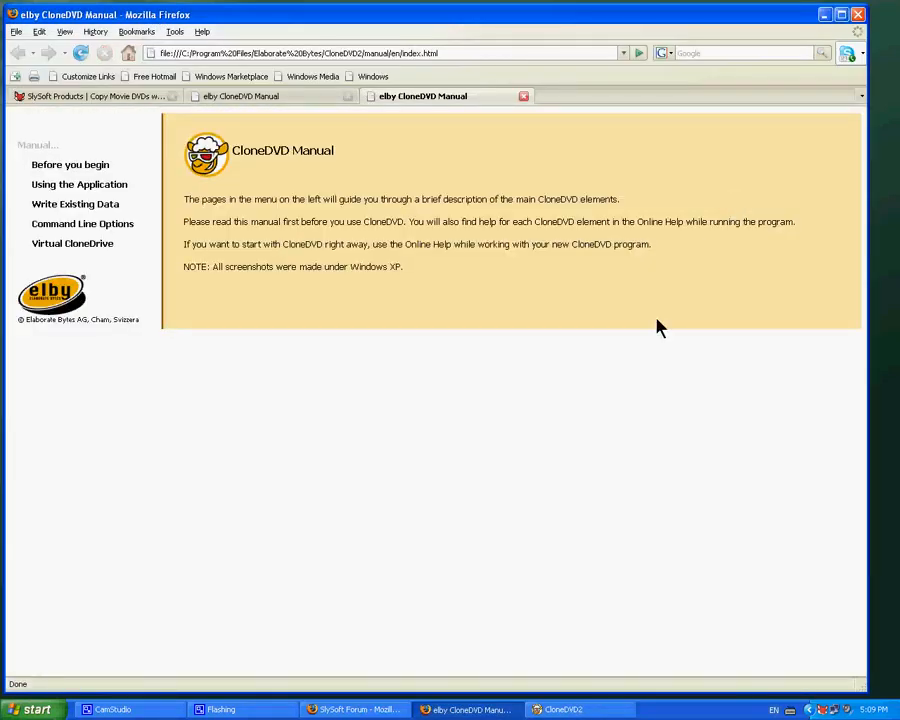
mouse_move(80, 184)
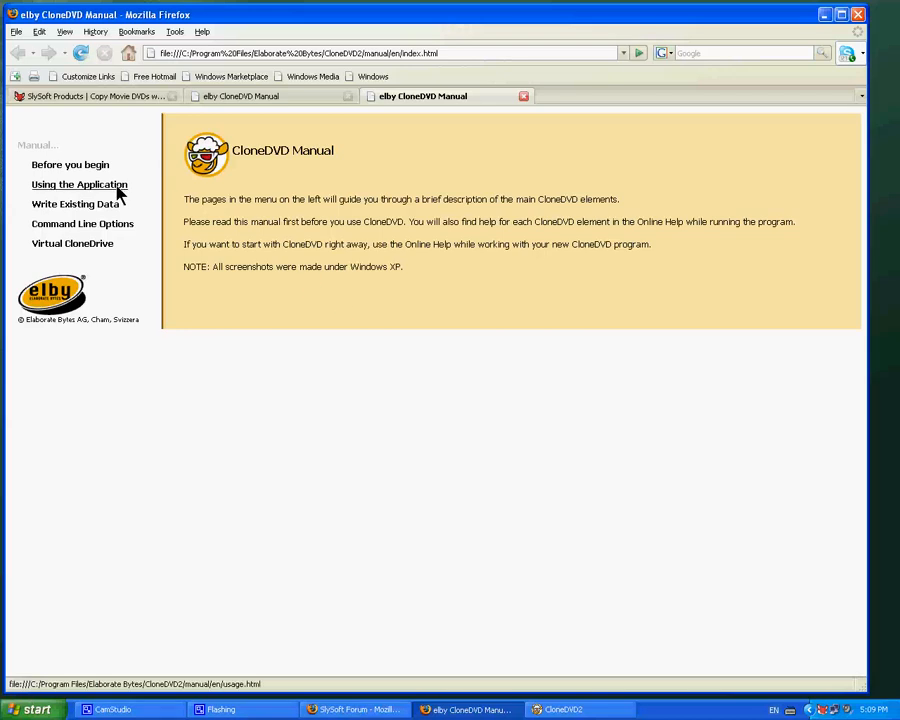
Show the manual's 'Using the Application' page and read down through it.
click(80, 184)
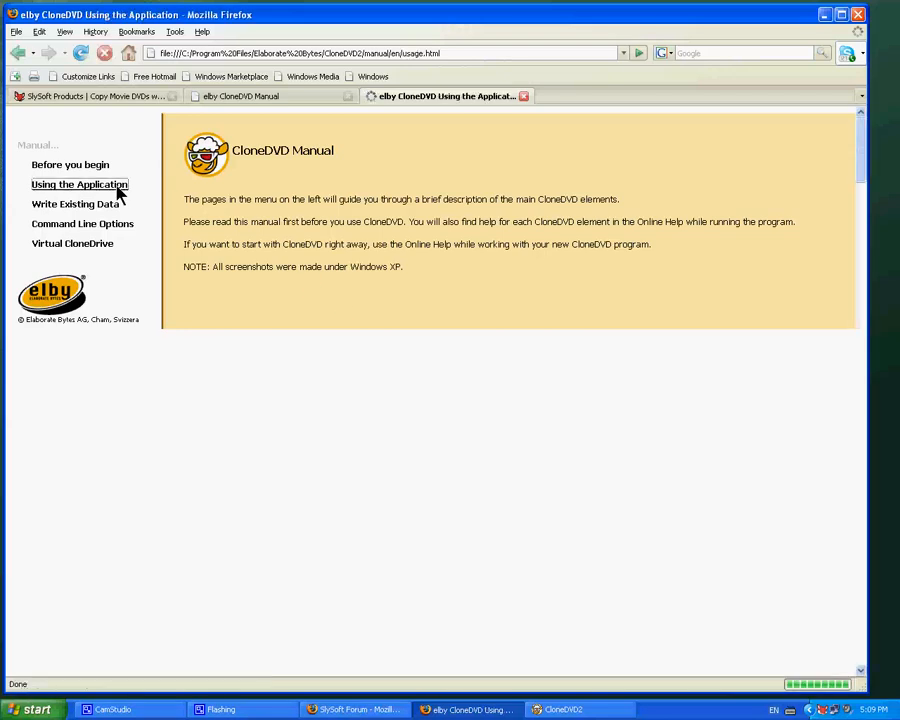
click(80, 184)
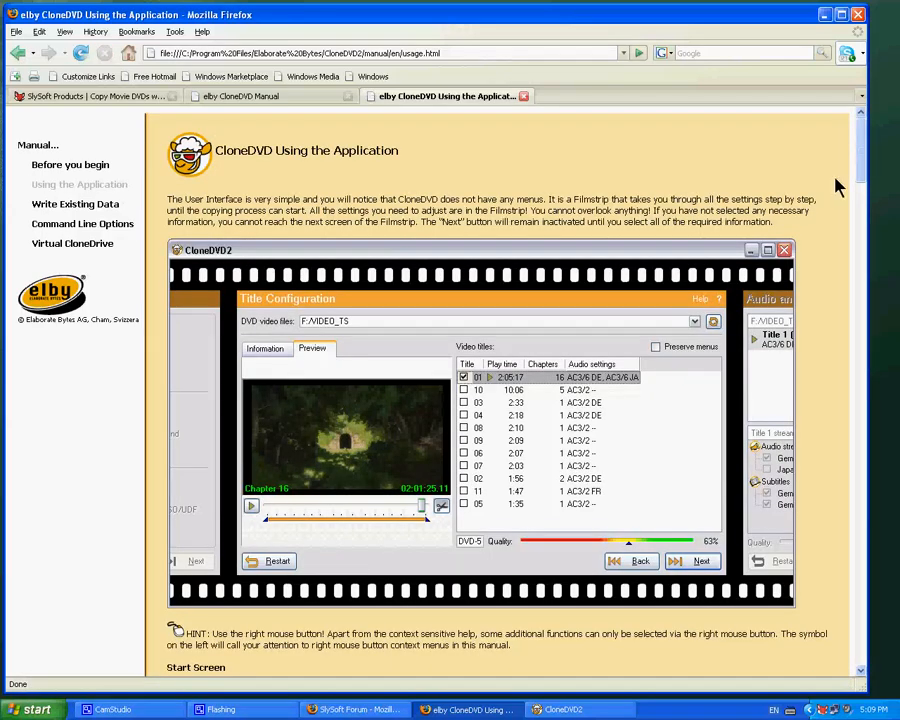
scroll(down, 3)
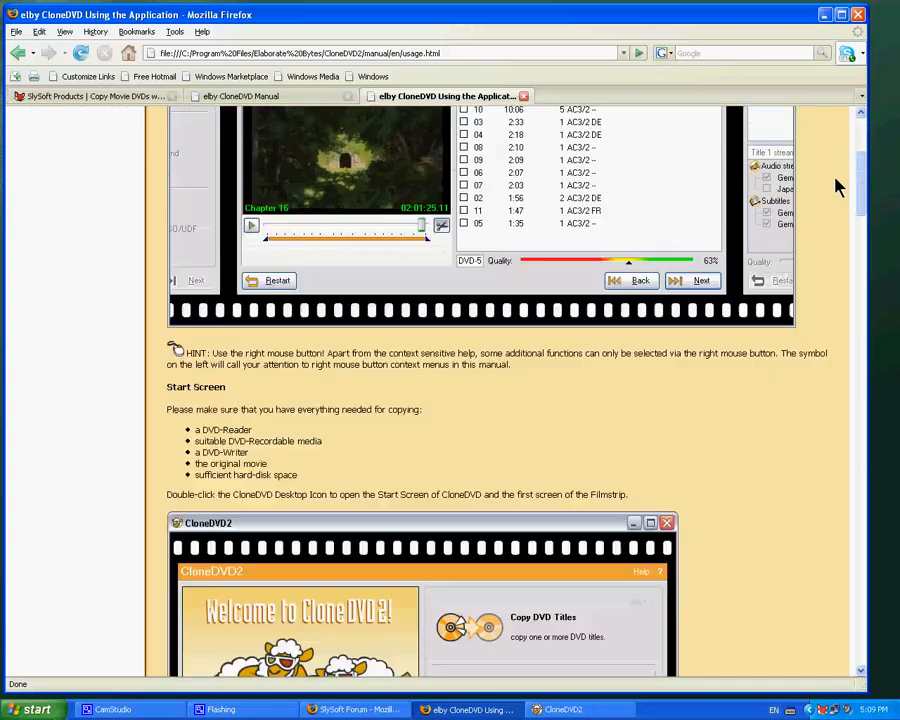
scroll(down, 3)
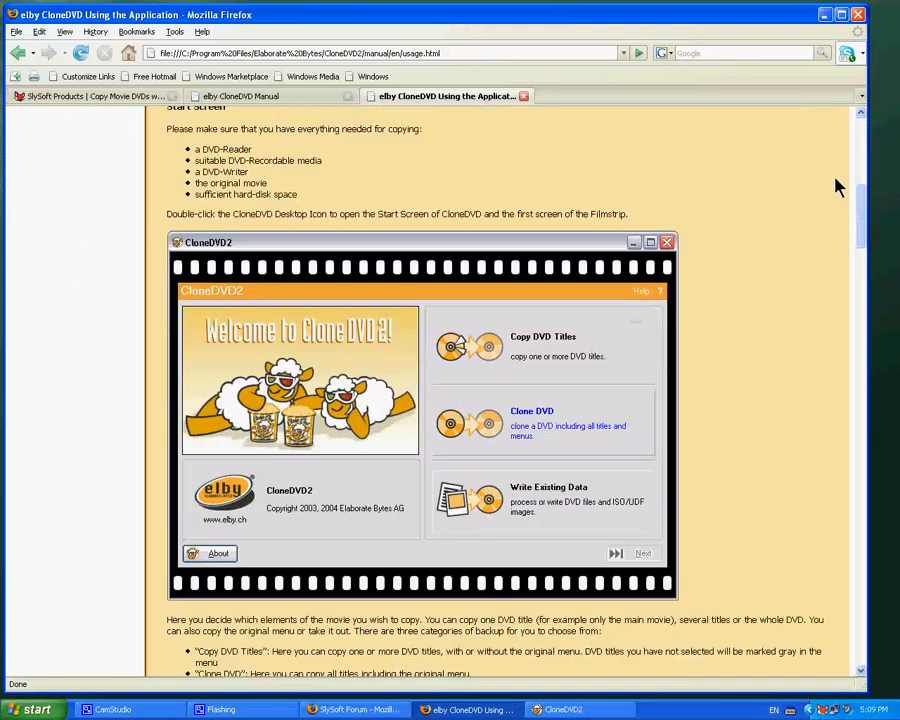
scroll(down, 3)
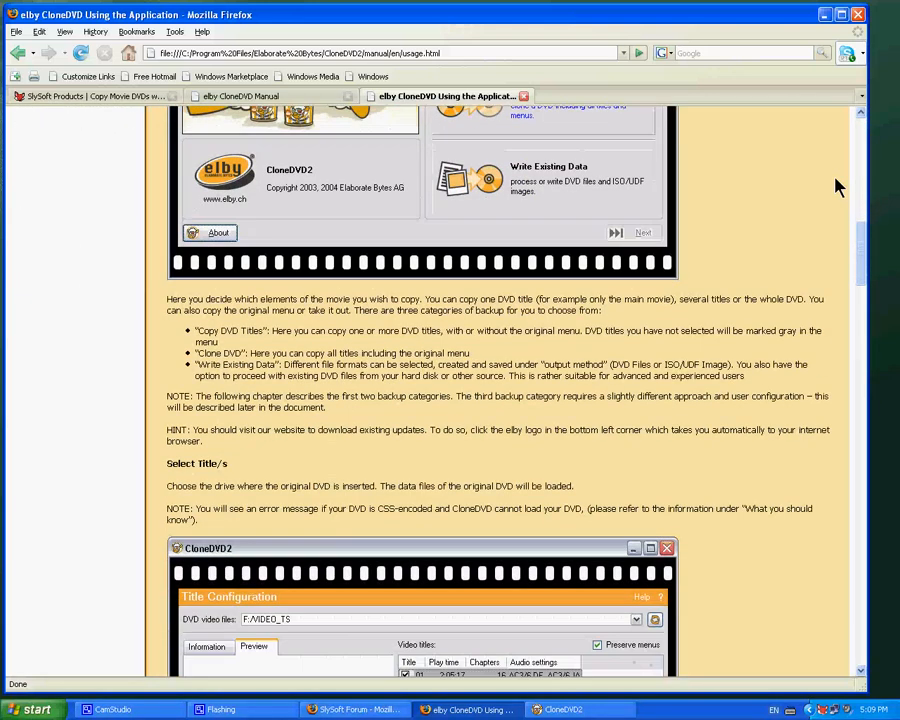
scroll(down, 3)
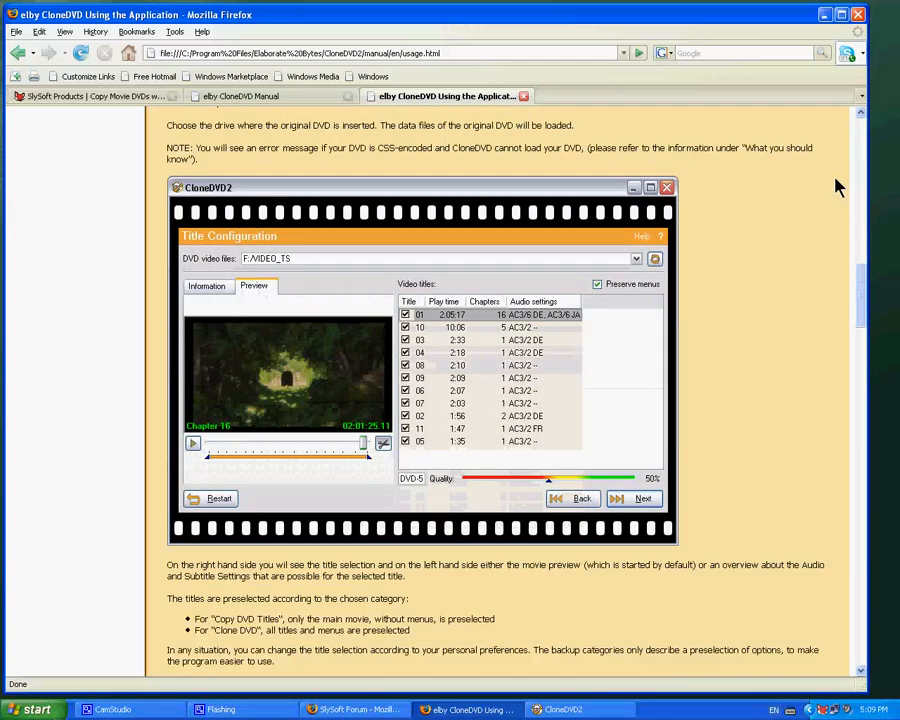
scroll(down, 3)
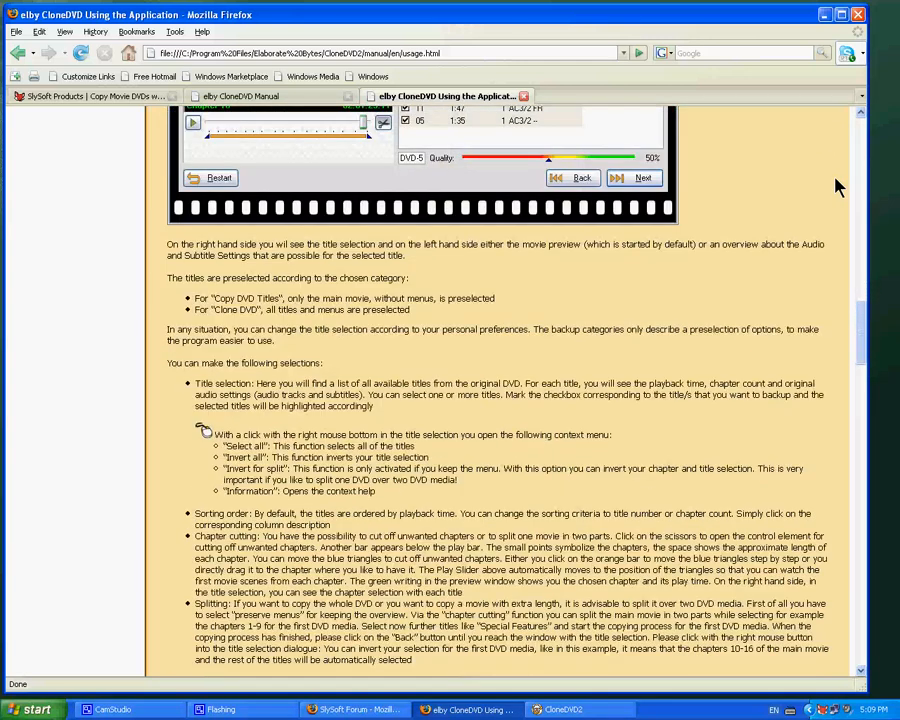
scroll(down, 3)
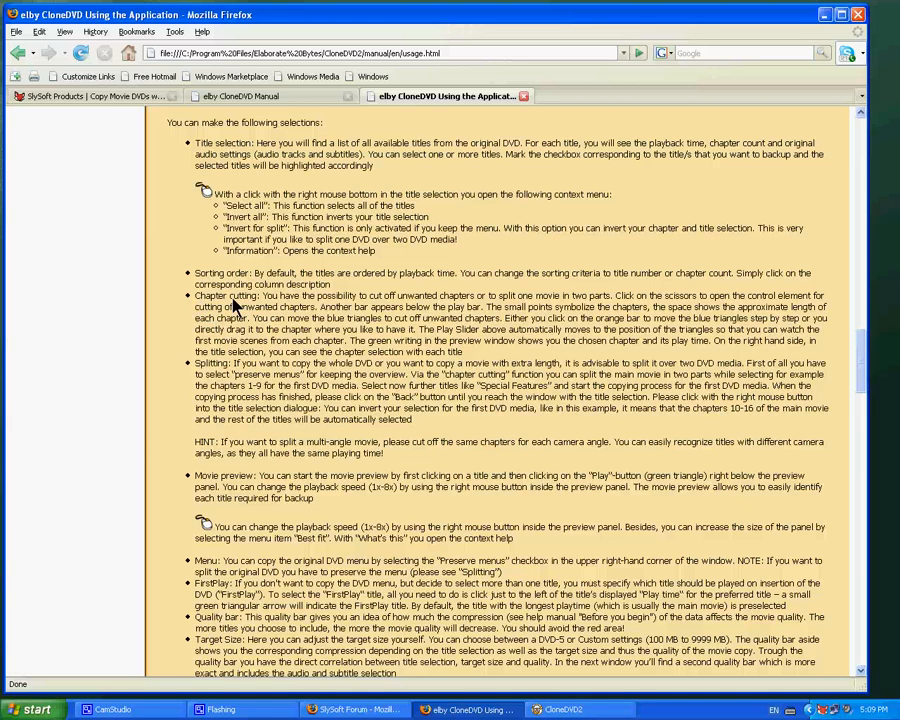
Continue reading to the Transcoding and Writing section, then hide the manual.
scroll(down, 3)
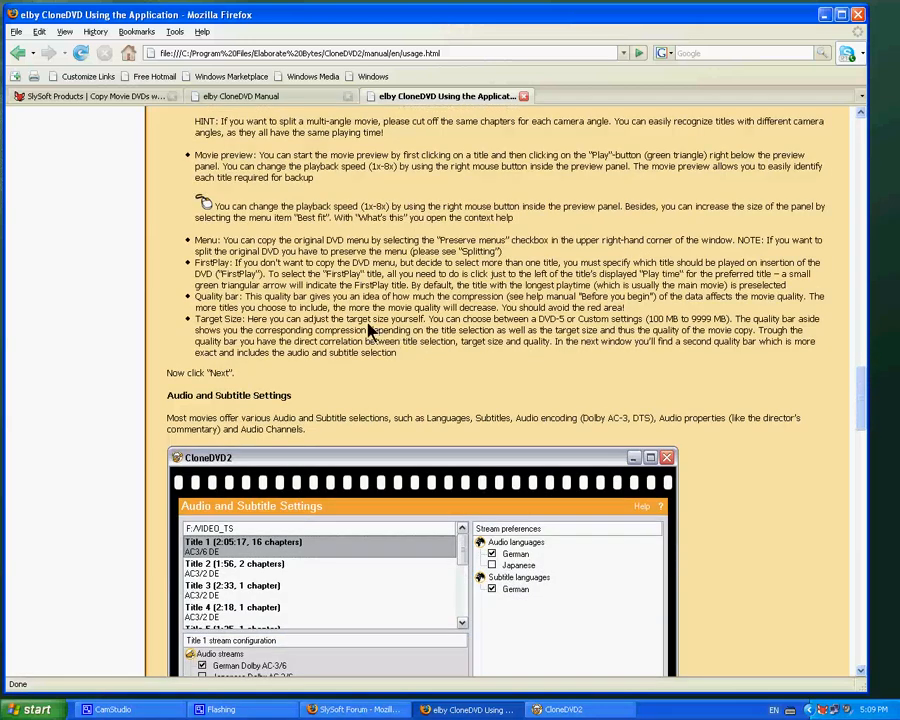
scroll(down, 3)
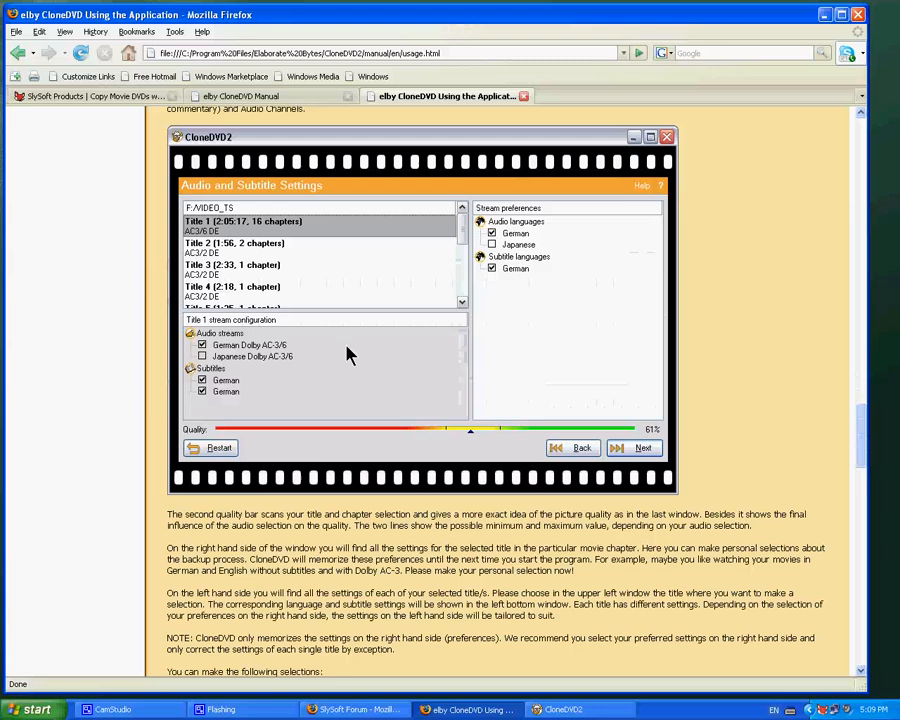
click(636, 448)
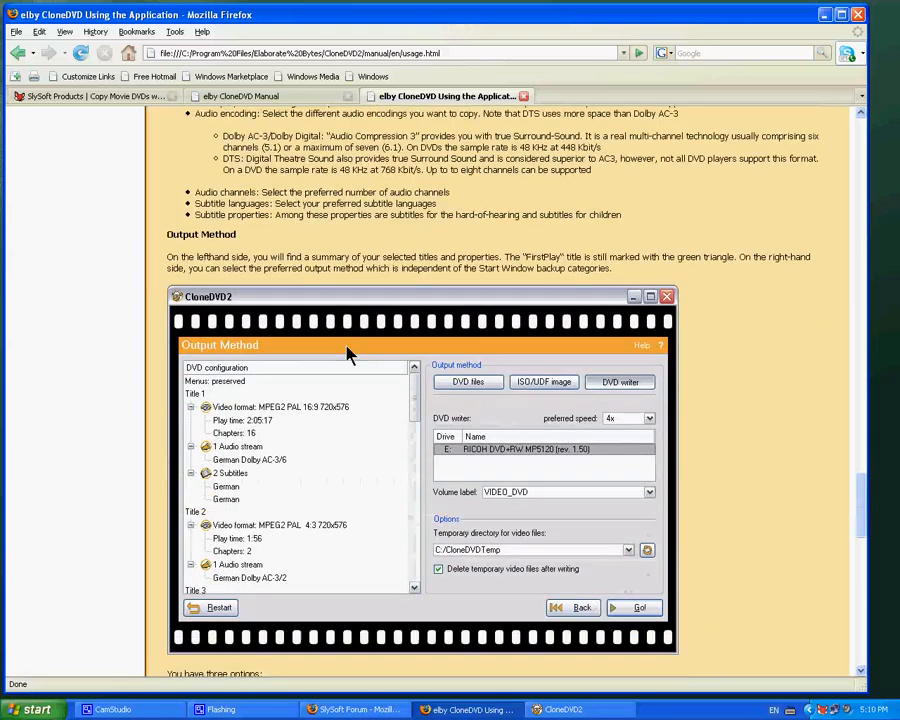
scroll(down, 3)
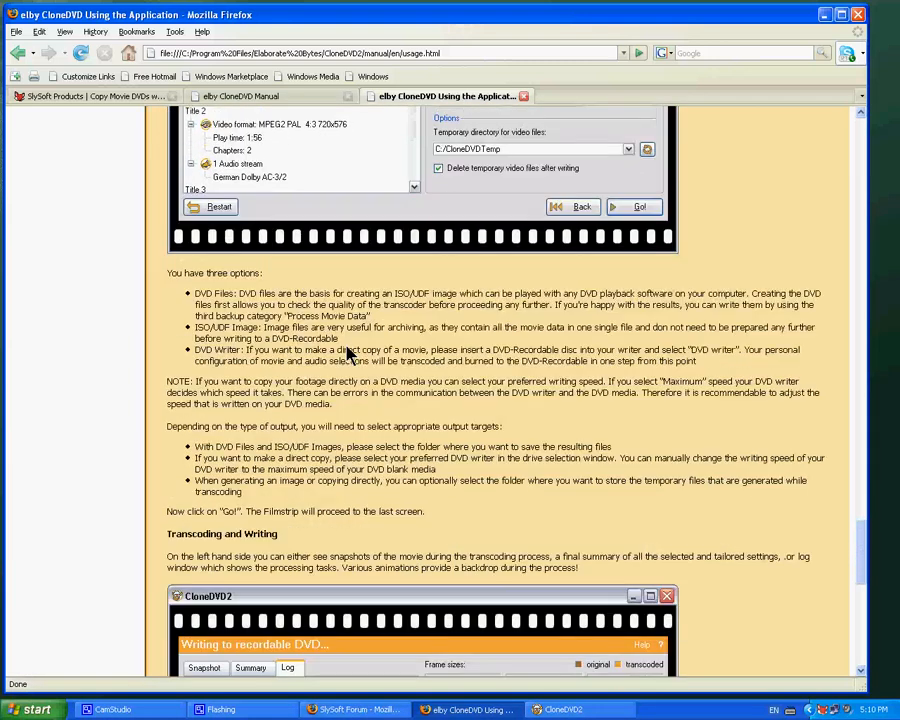
scroll(down, 3)
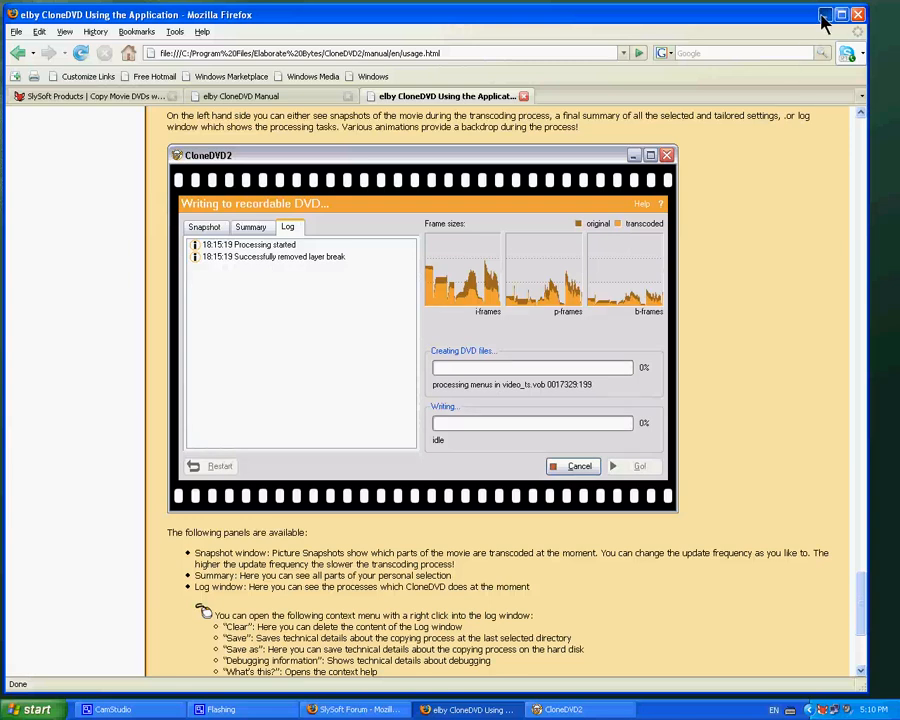
click(824, 14)
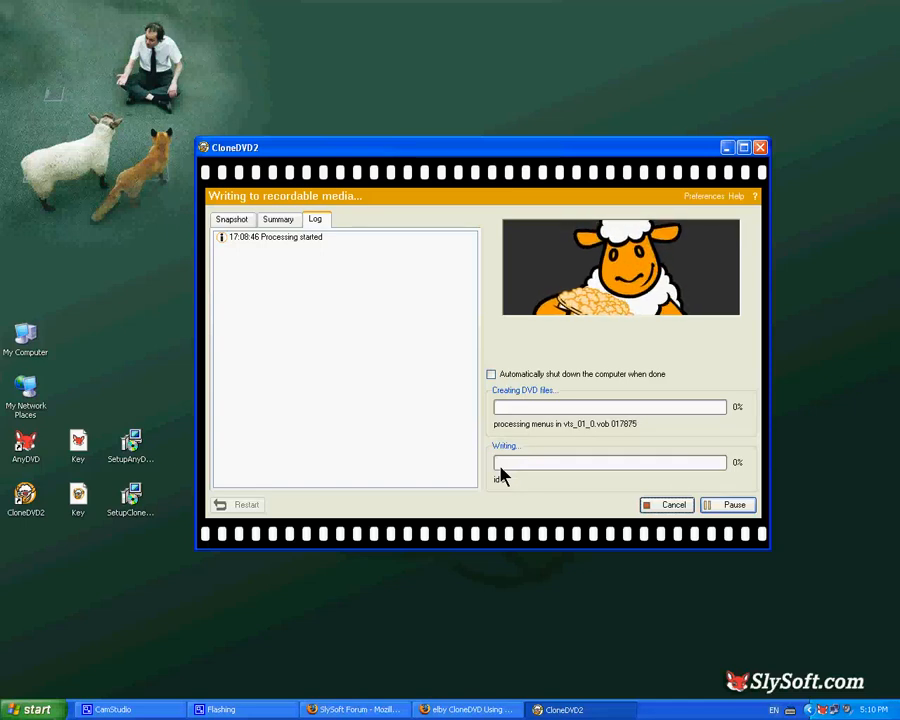
Bring the SlySoft Forum window to the front over the CloneDVD writing progress.
click(356, 708)
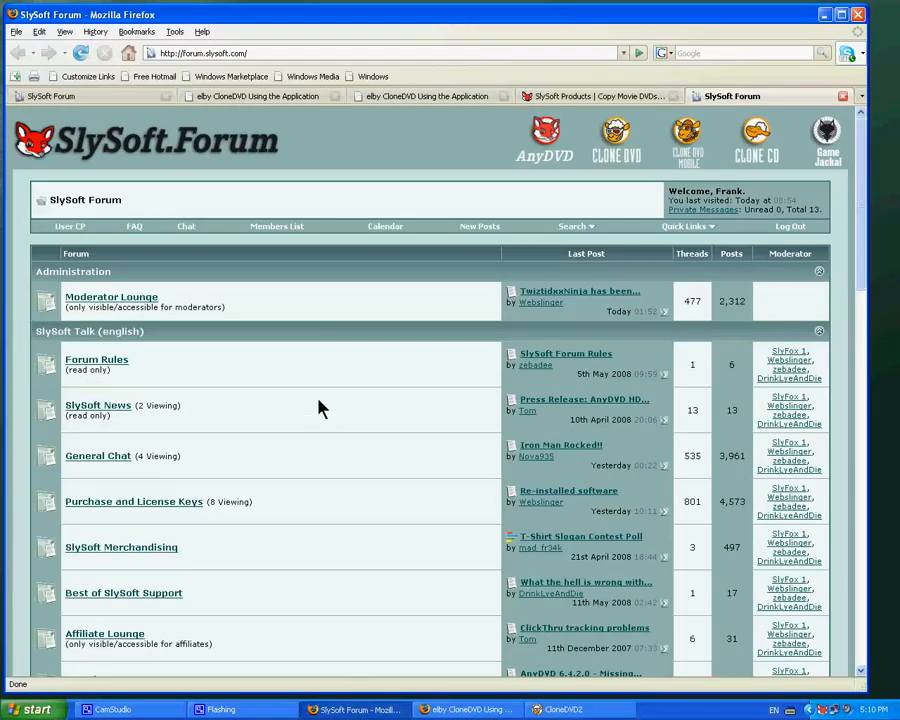
Scroll the SlySoft Forum index down to the Hardware Talk boards.
scroll(down, 3)
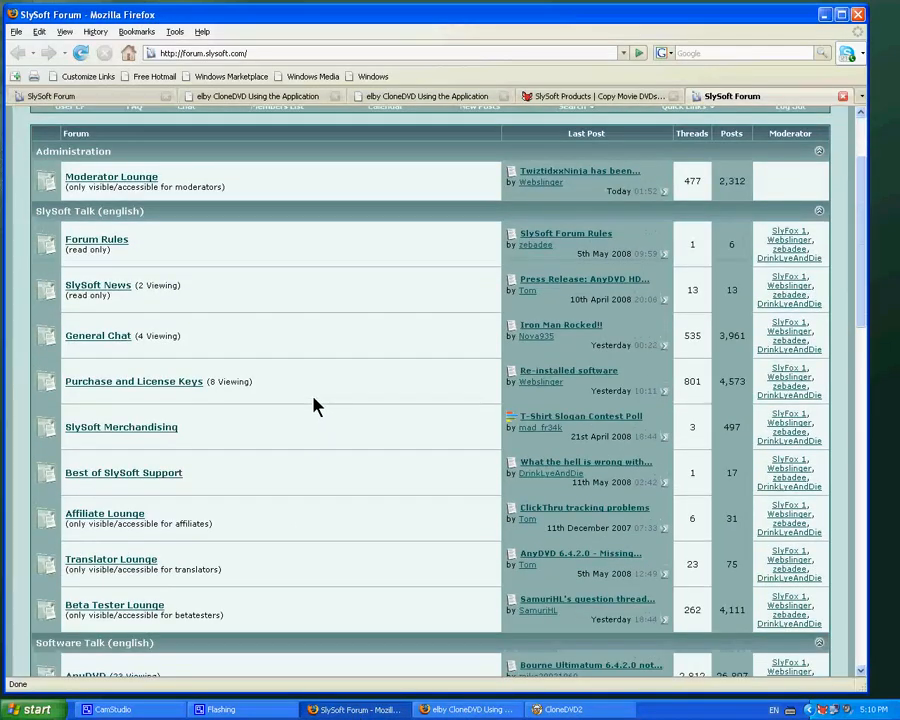
scroll(down, 3)
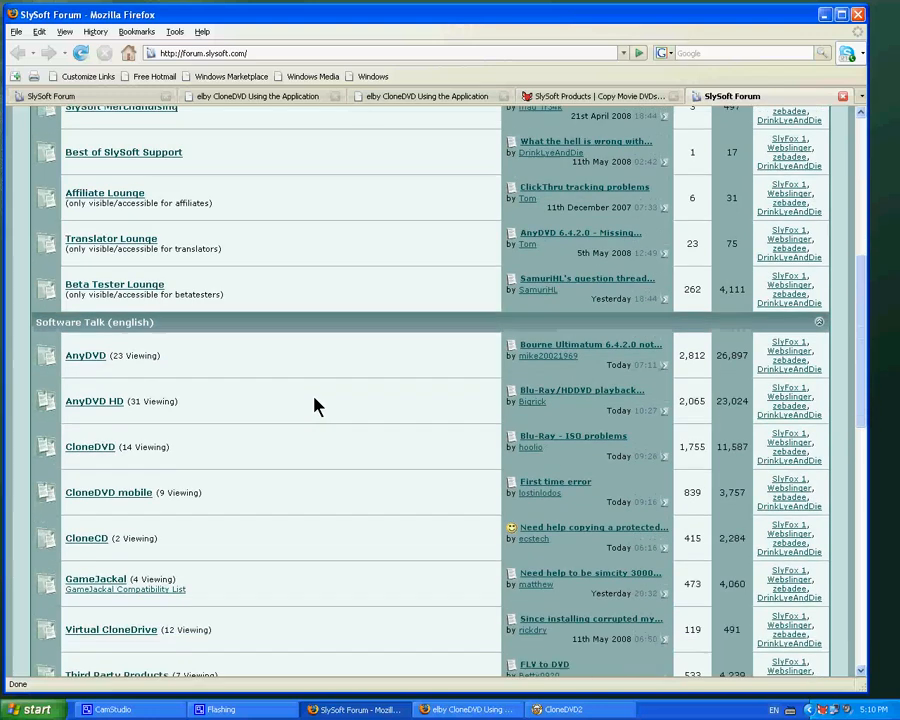
scroll(down, 3)
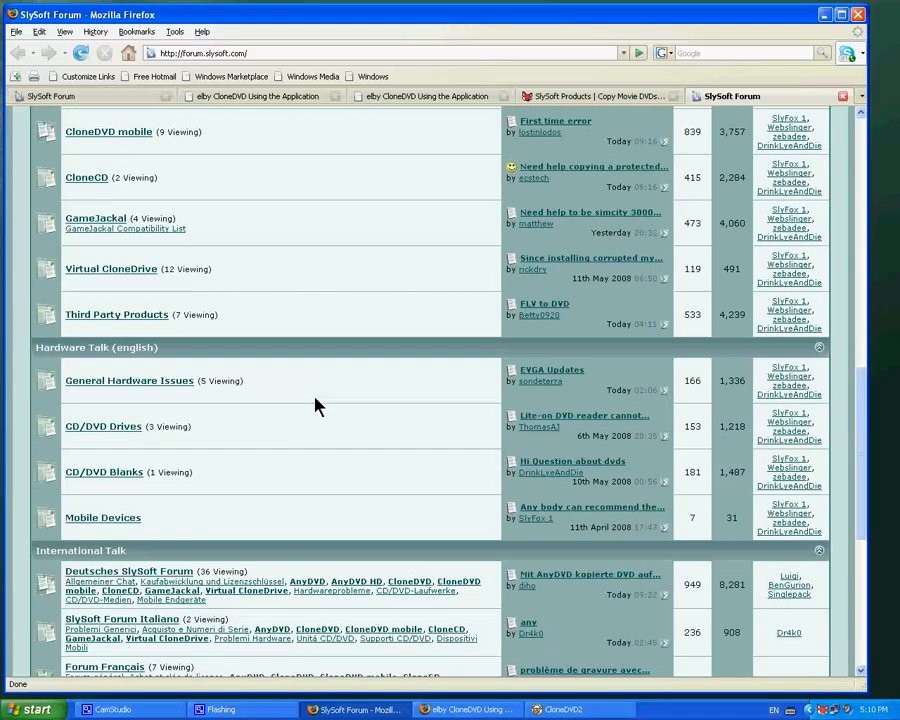
mouse_move(176, 396)
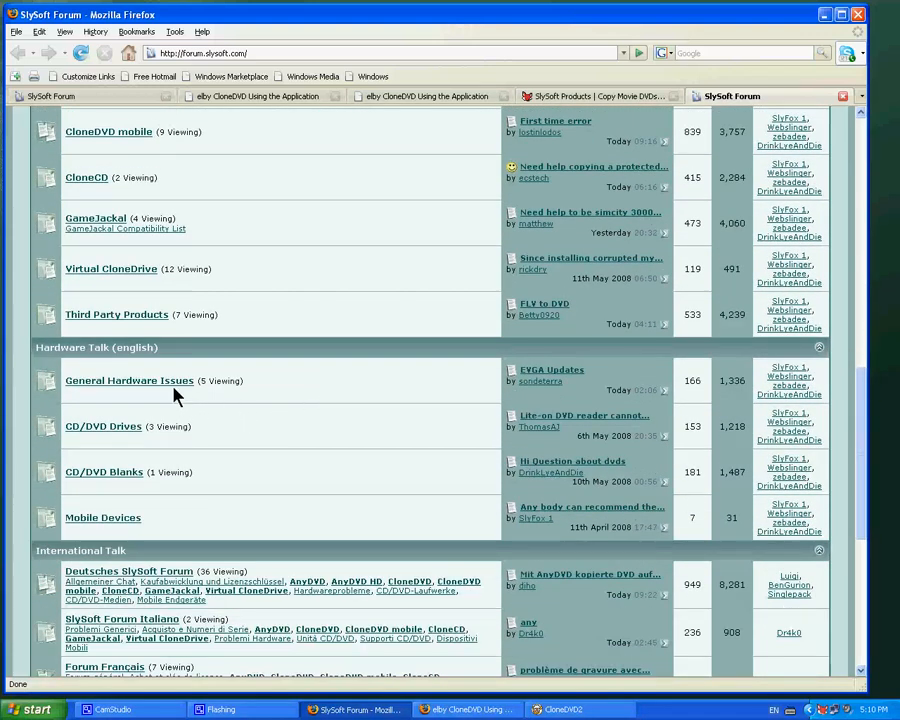
mouse_move(130, 408)
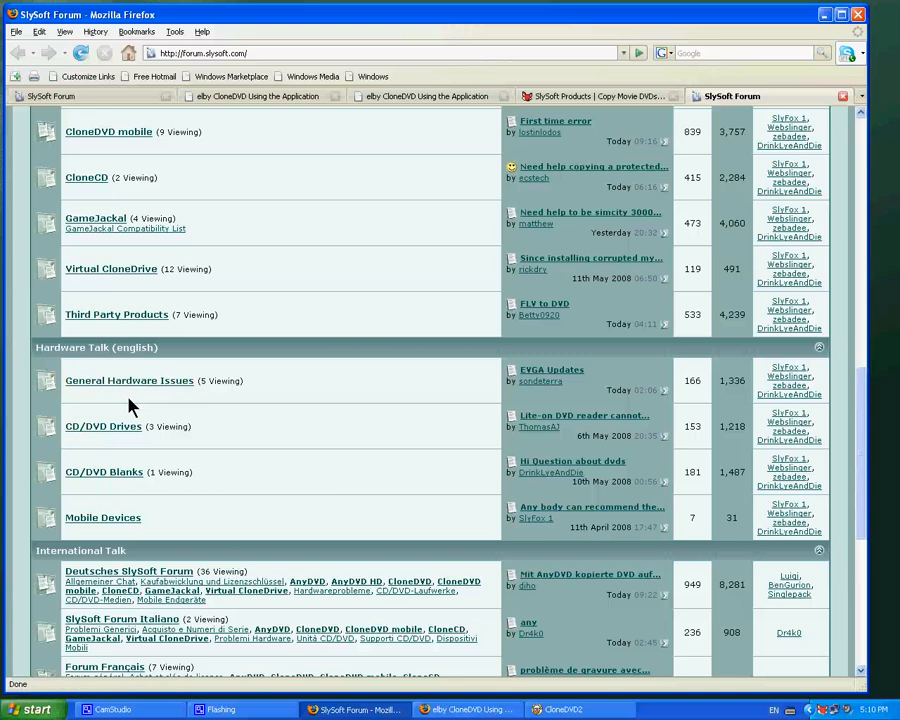
mouse_move(122, 470)
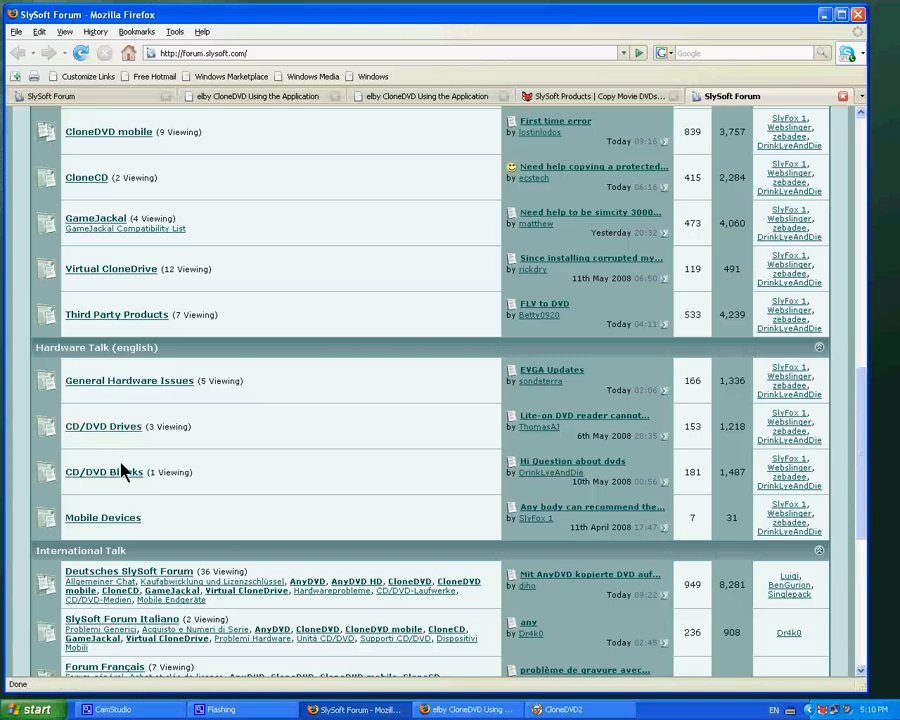